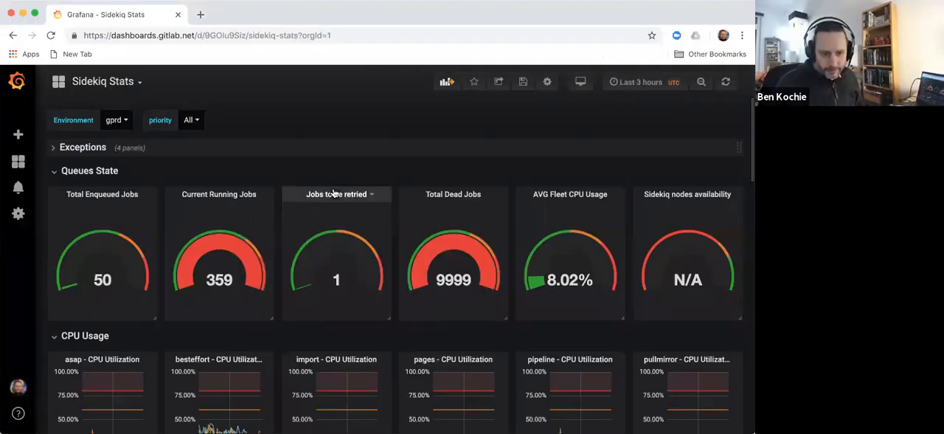
- Check the priority variable dropdown without changing it and scroll down to the Load Average row
{"action": "scroll", "scroll_direction": "down", "scroll_amount": 3}
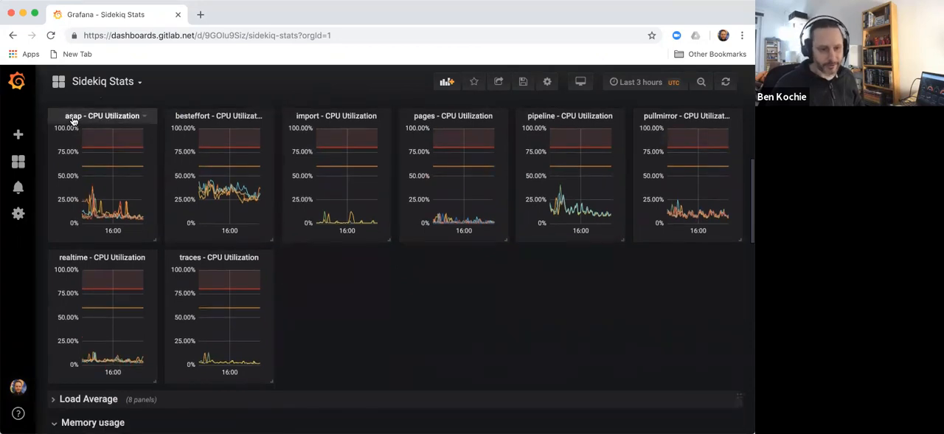
{"action": "scroll", "scroll_direction": "up", "scroll_amount": 3}
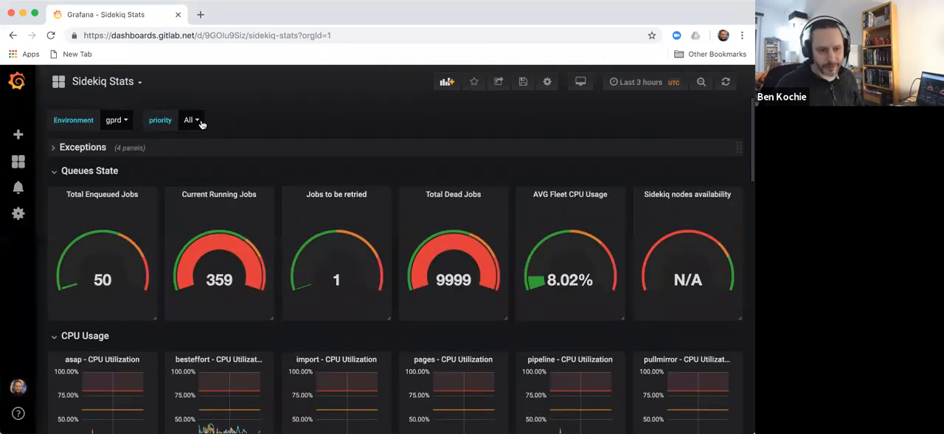
{"action": "left_click", "coordinate": [190, 120]}
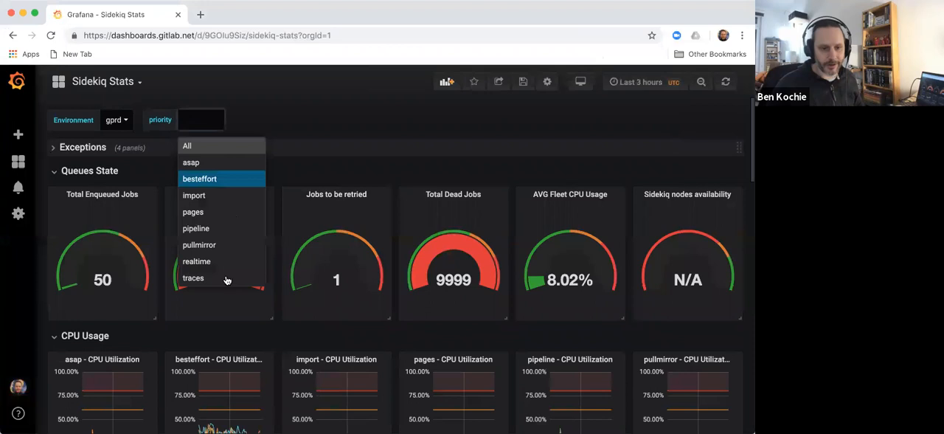
{"action": "mouse_move", "coordinate": [232, 162]}
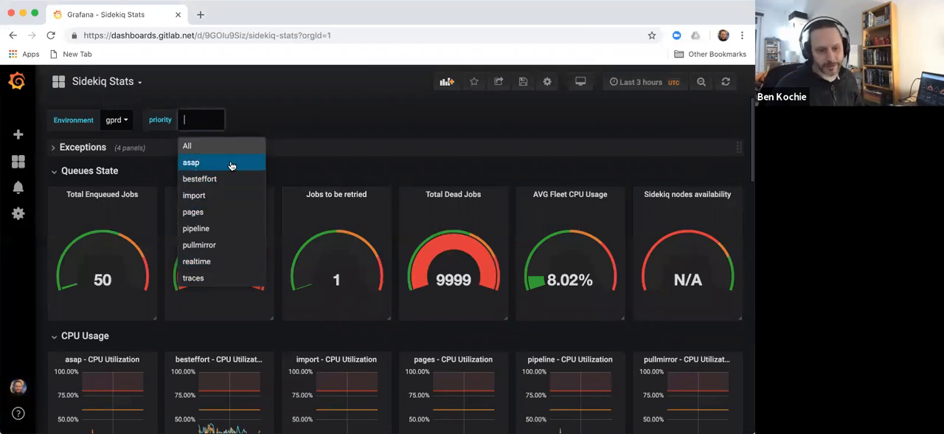
{"action": "left_click", "coordinate": [186, 145]}
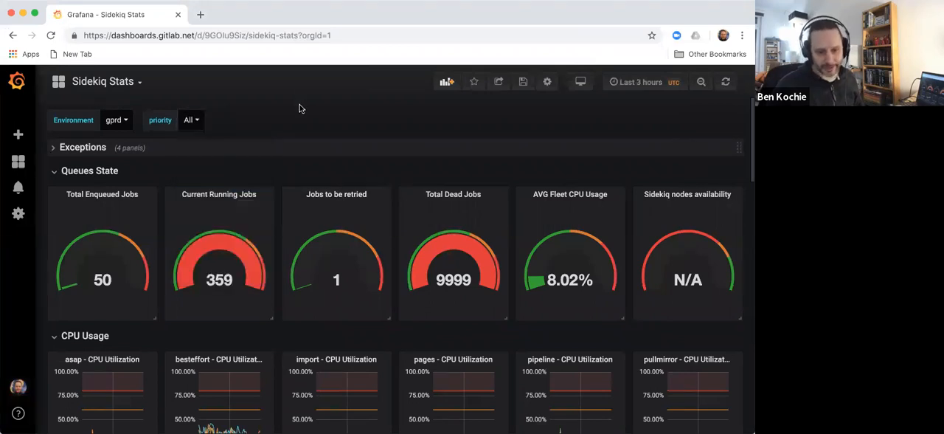
{"action": "scroll", "scroll_direction": "down", "scroll_amount": 3}
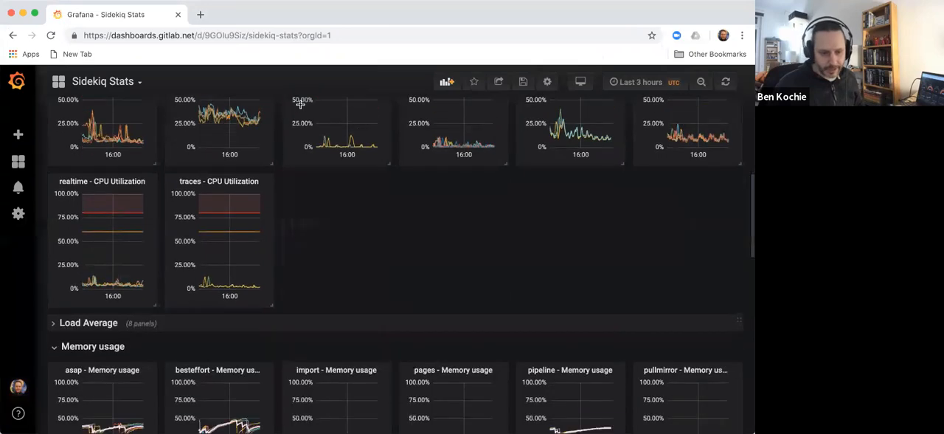
{"action": "scroll", "scroll_direction": "down", "scroll_amount": 3}
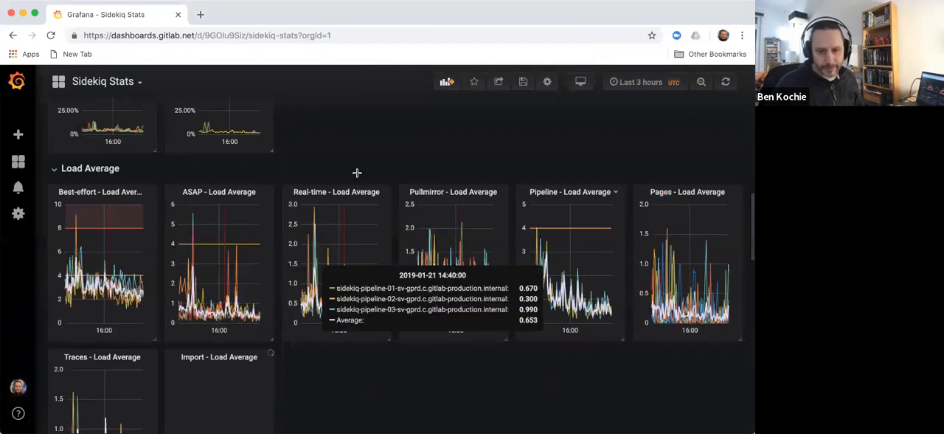
{"action": "mouse_move", "coordinate": [132, 203]}
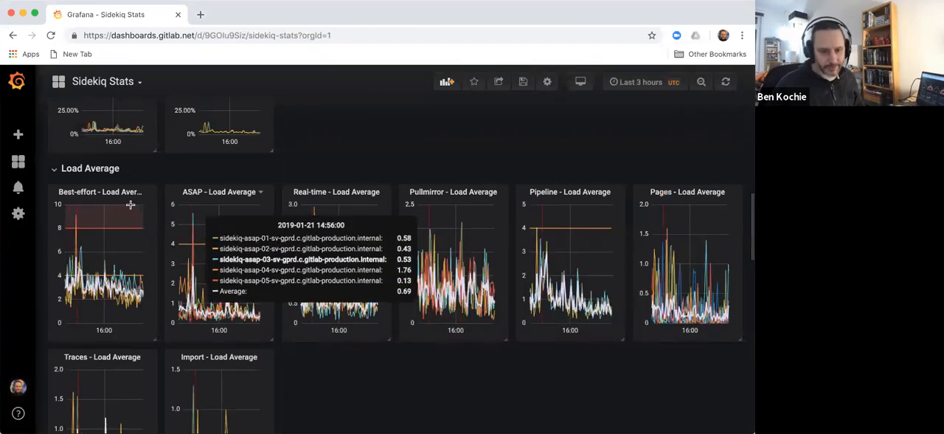
{"action": "mouse_move", "coordinate": [118, 199]}
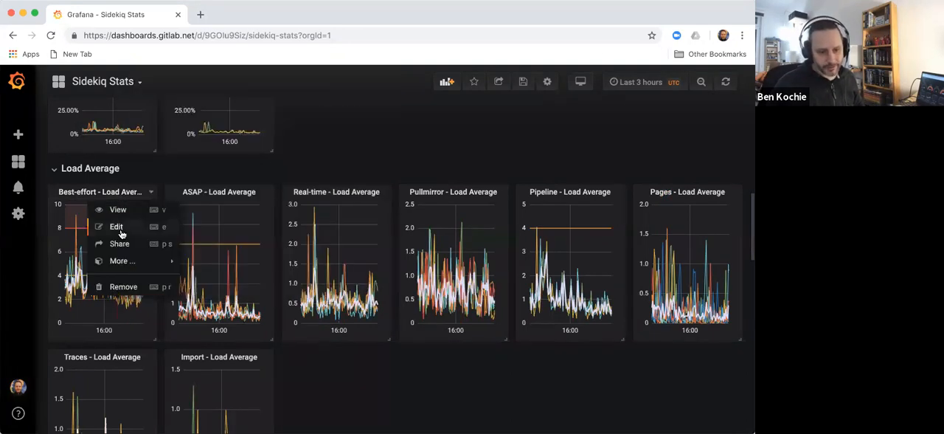
- Edit the Best-effort Load Average panel to use $prometheus and priority="$priority" in queries A and B
{"action": "left_click", "coordinate": [117, 228]}
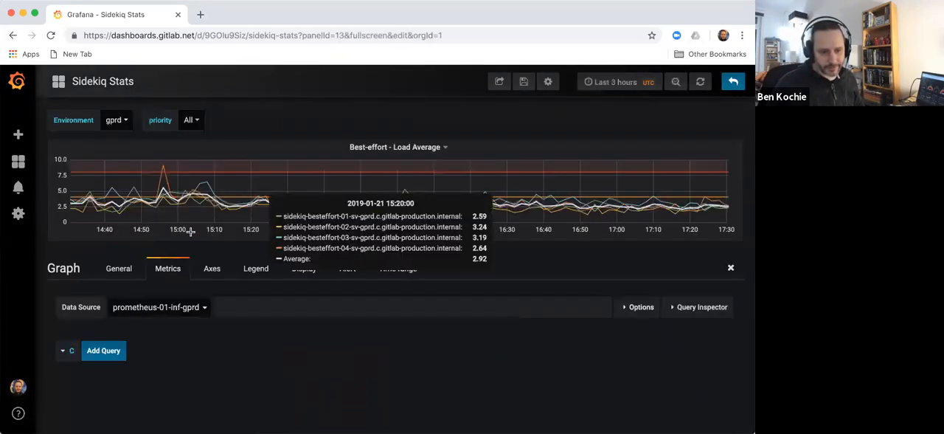
{"action": "left_click", "coordinate": [158, 307]}
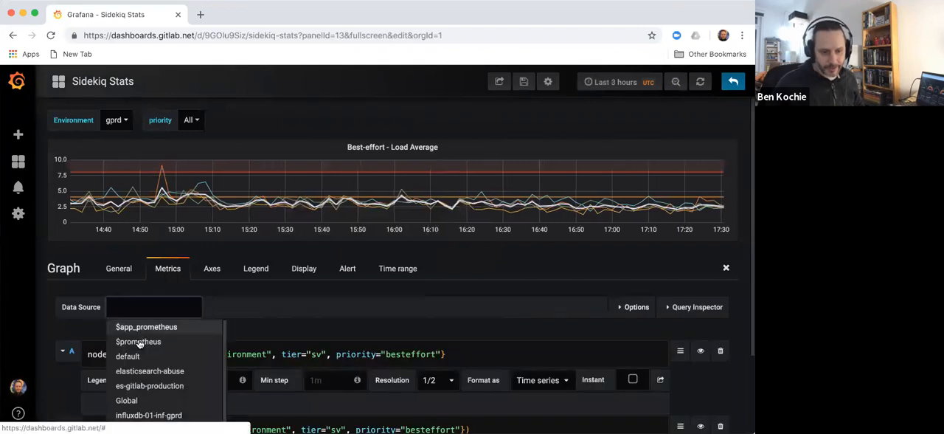
{"action": "left_click", "coordinate": [138, 341]}
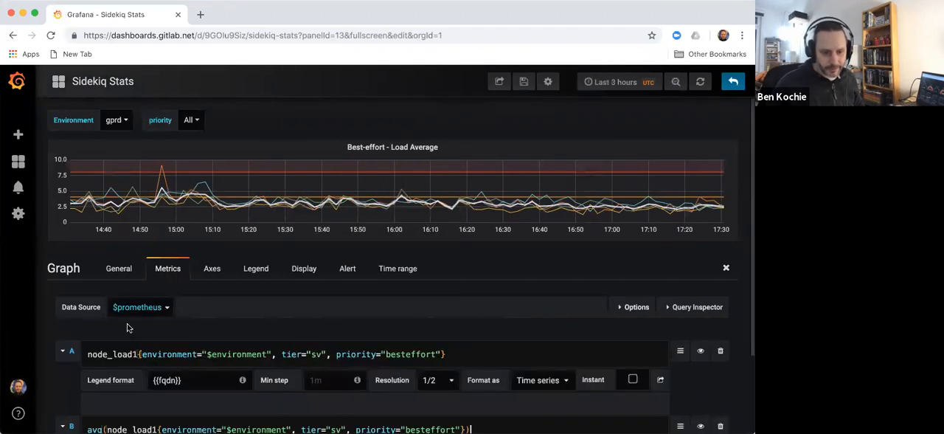
{"action": "scroll", "scroll_direction": "down", "scroll_amount": 3}
{"action": "type", "text": "$priority"}
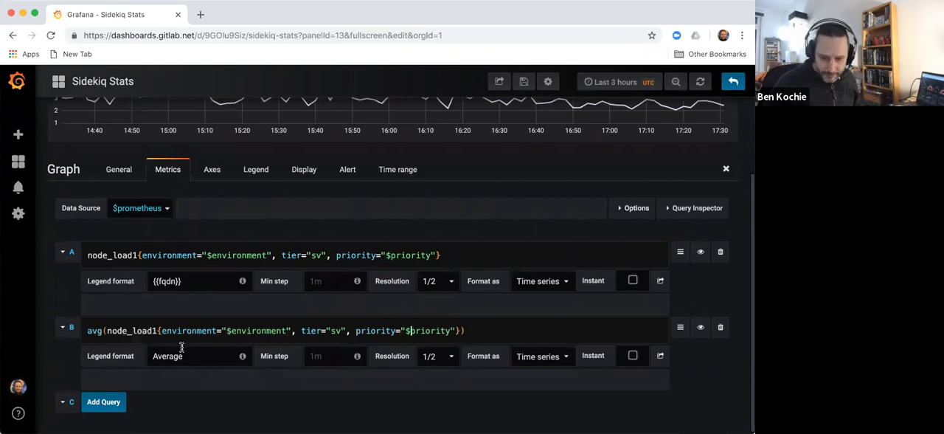
{"action": "mouse_move", "coordinate": [186, 304]}
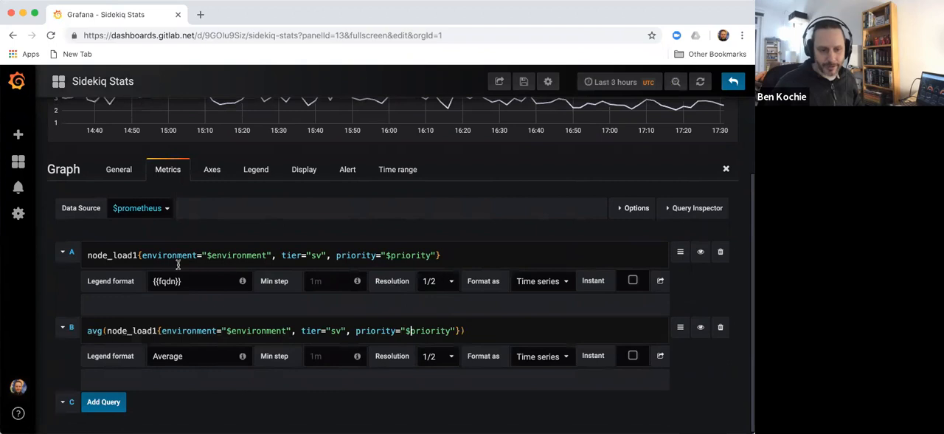
{"action": "left_click", "coordinate": [201, 119]}
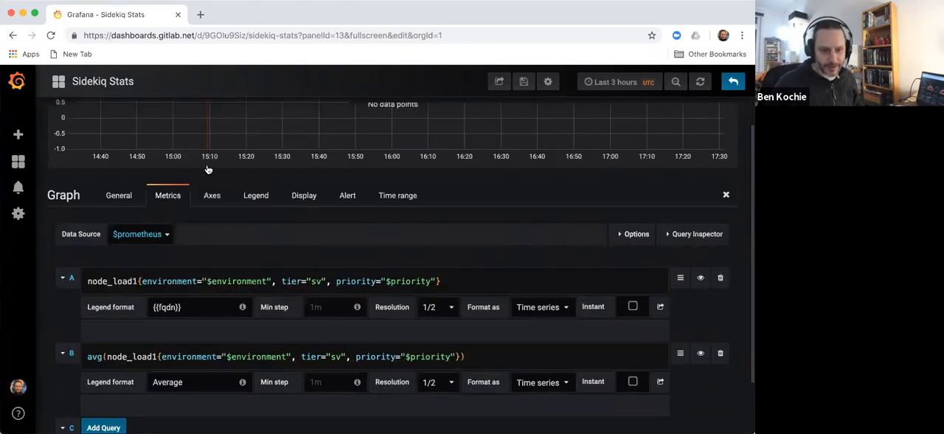
{"action": "scroll", "scroll_direction": "down", "scroll_amount": 3}
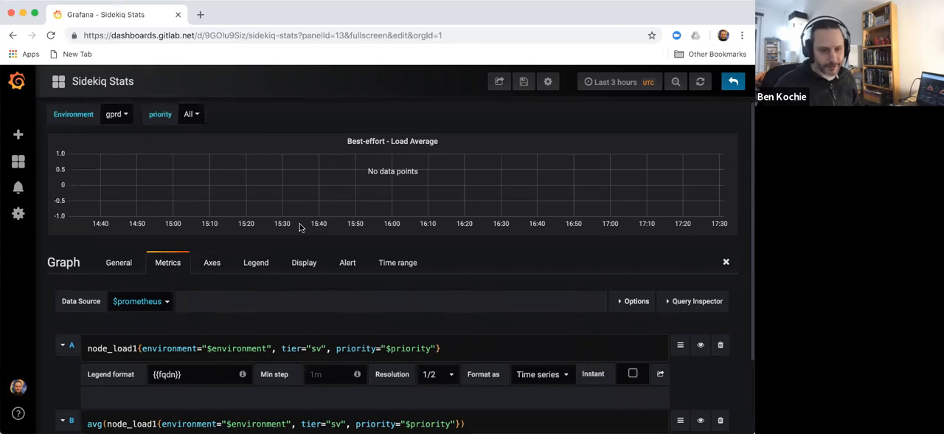
{"action": "scroll", "scroll_direction": "down", "scroll_amount": 3}
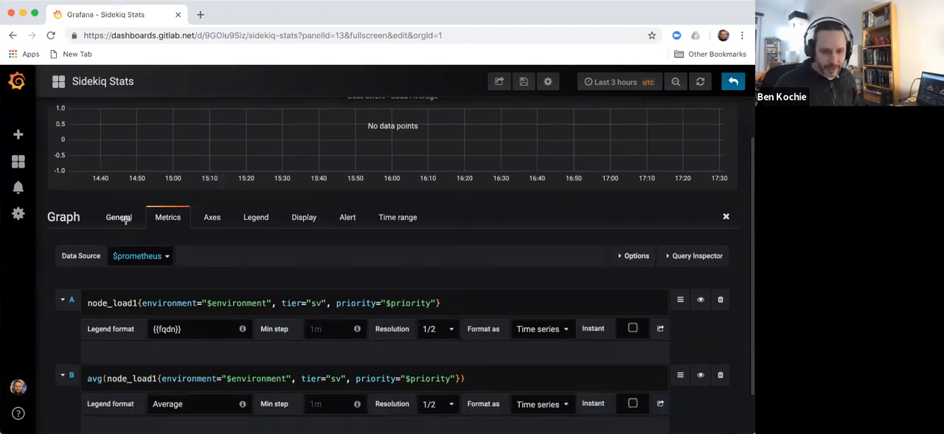
- Repeat the panel for each priority value and retitle it '$priority - Load Average'
{"action": "left_click", "coordinate": [118, 217]}
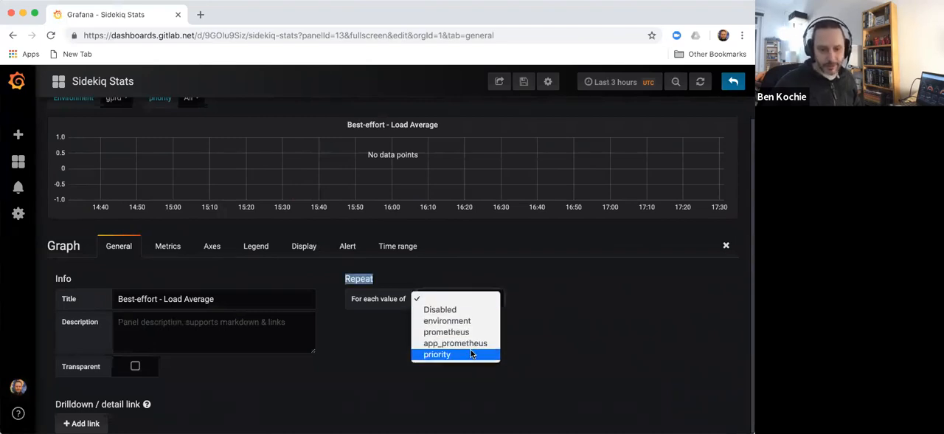
{"action": "left_click", "coordinate": [437, 355]}
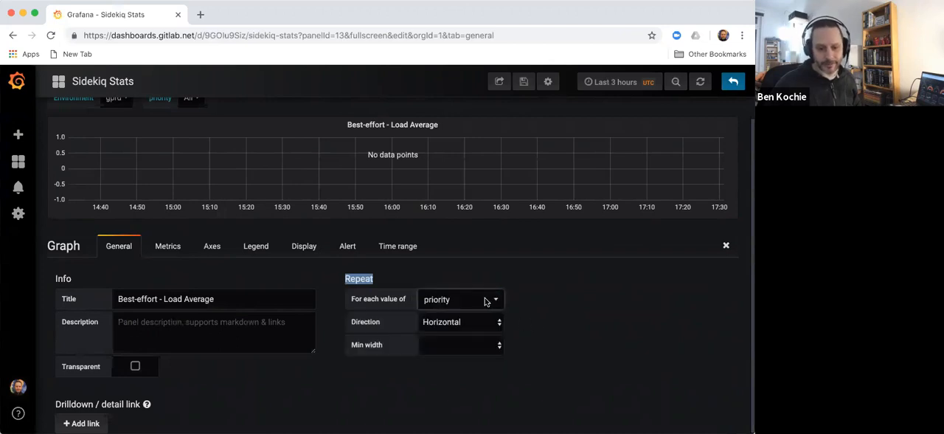
{"action": "mouse_move", "coordinate": [145, 294]}
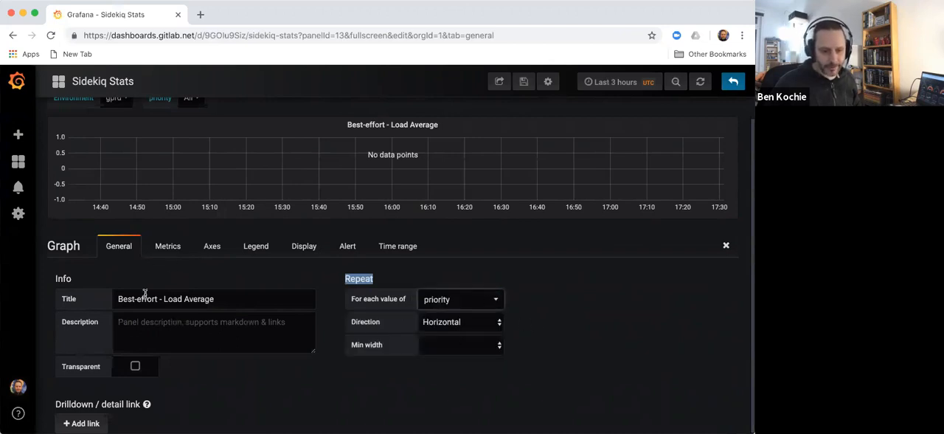
{"action": "double_click", "coordinate": [136, 299]}
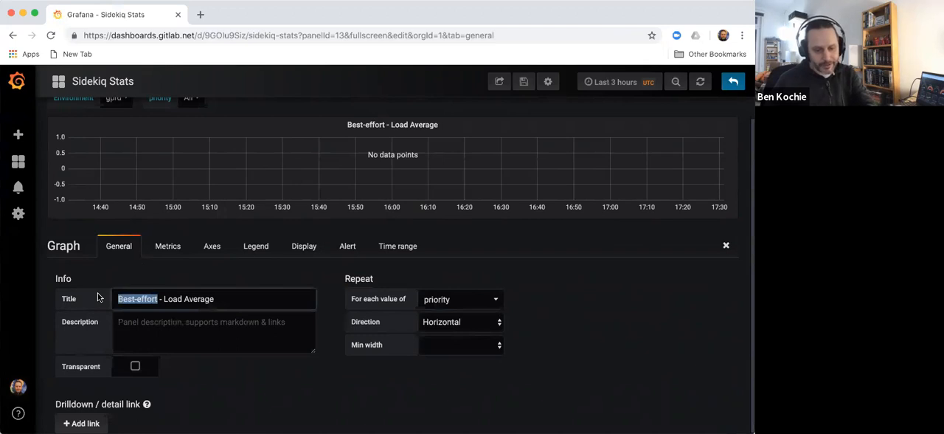
{"action": "type", "text": "$"}
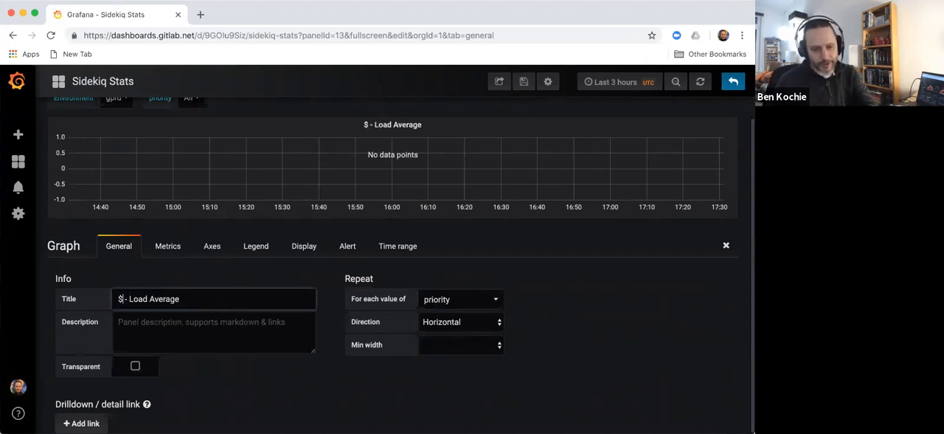
{"action": "type", "text": "priority"}
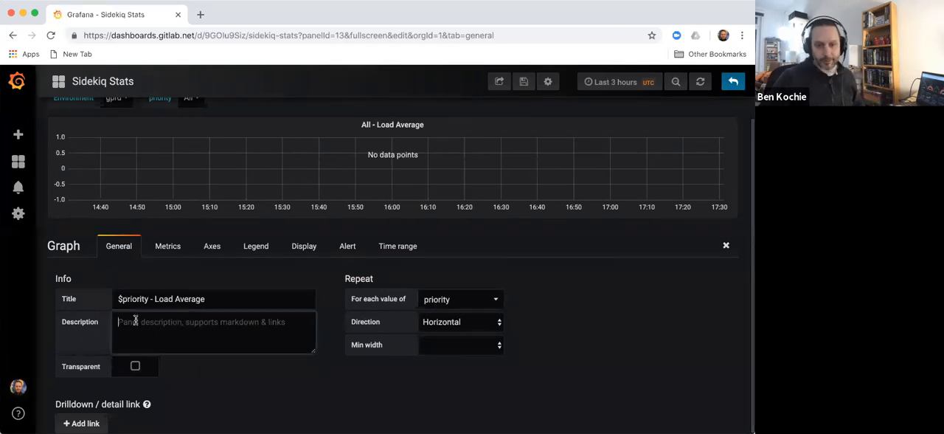
{"action": "mouse_move", "coordinate": [721, 321]}
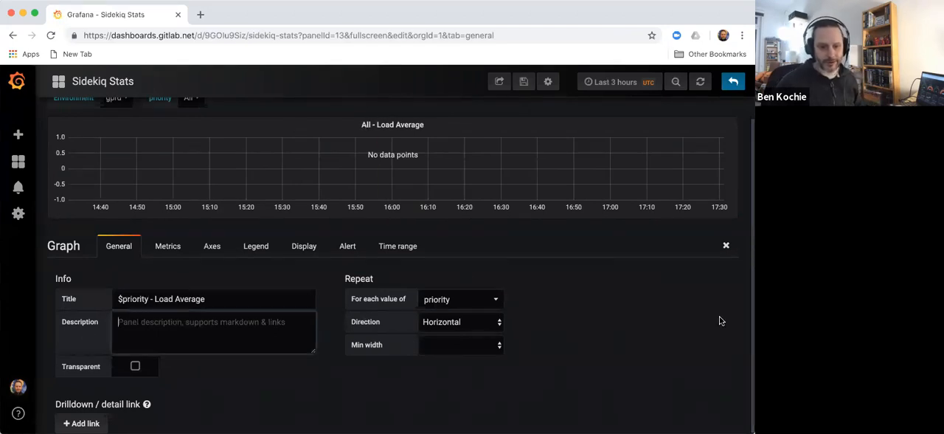
- Return to the Sidekiq Stats dashboard and save the repeated-panel changes
{"action": "left_click", "coordinate": [725, 245]}
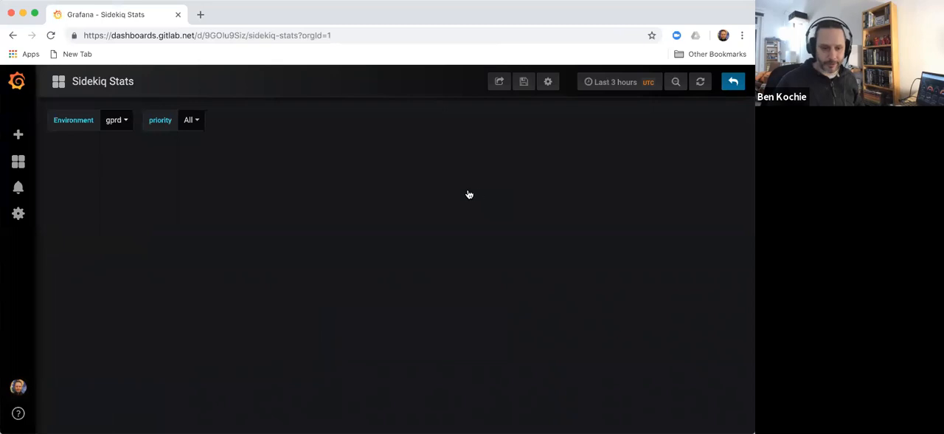
{"action": "mouse_move", "coordinate": [504, 177]}
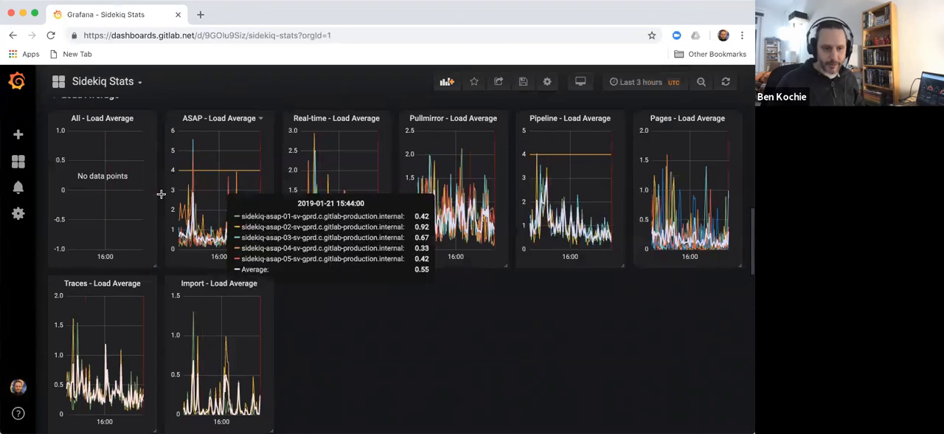
{"action": "mouse_move", "coordinate": [523, 81]}
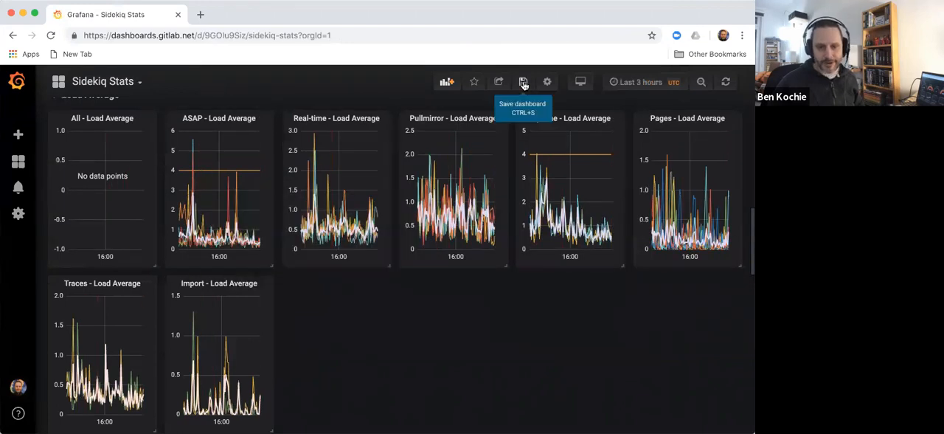
{"action": "left_click", "coordinate": [522, 81]}
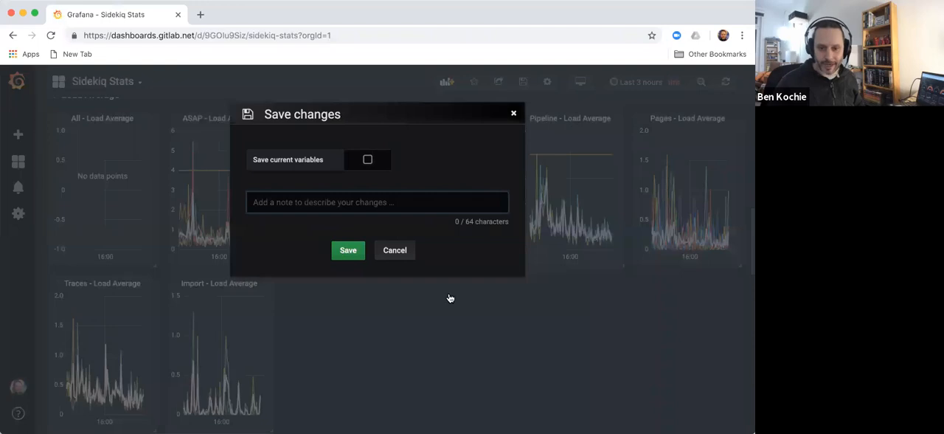
{"action": "left_click", "coordinate": [348, 249]}
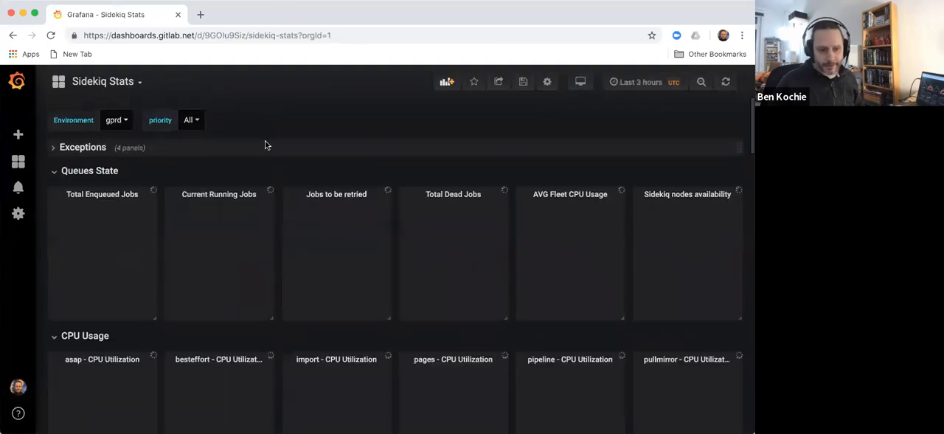
- Remove the old Pullmirror, Pipeline and Pages Load Average panels, leaving only the repeated ones
{"action": "scroll", "scroll_direction": "down", "scroll_amount": 3}
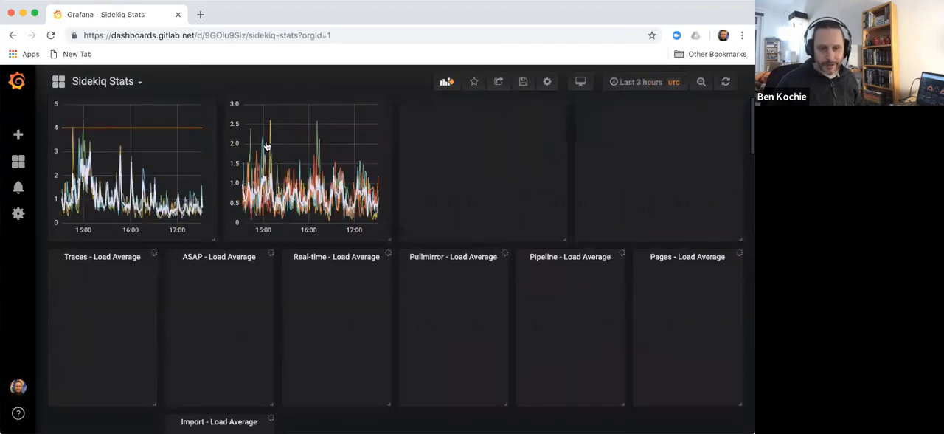
{"action": "scroll", "scroll_direction": "down", "scroll_amount": 3}
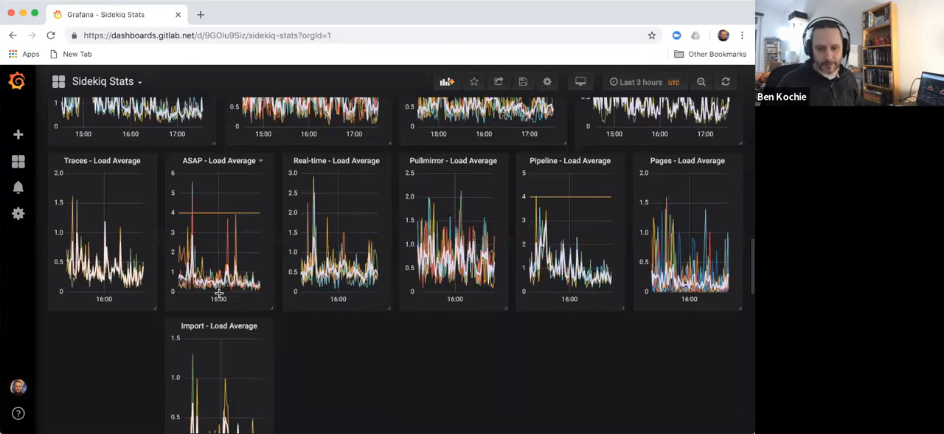
{"action": "scroll", "scroll_direction": "up", "scroll_amount": 3}
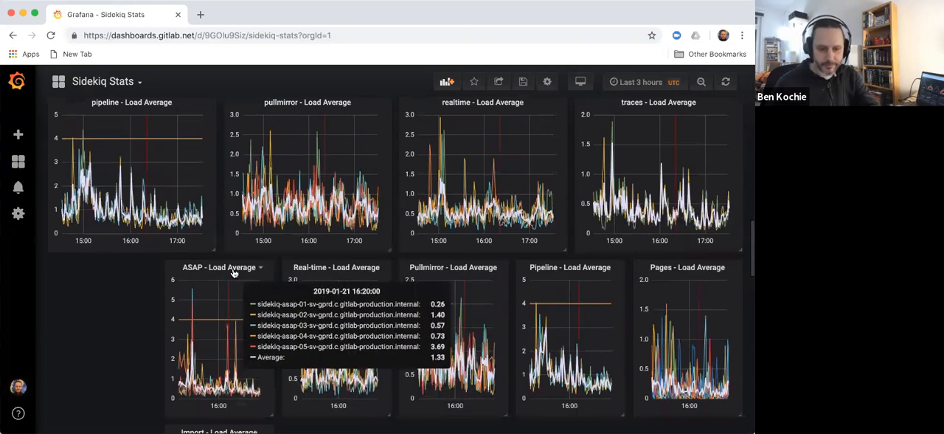
{"action": "mouse_move", "coordinate": [235, 271]}
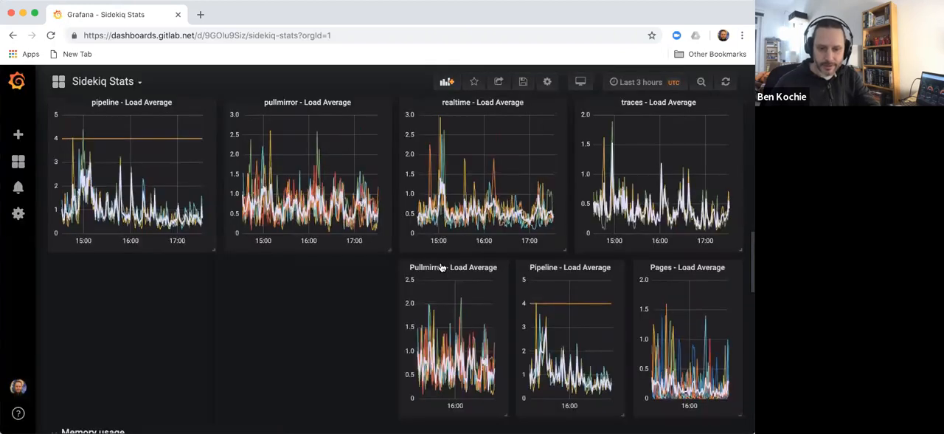
{"action": "left_click", "coordinate": [475, 361]}
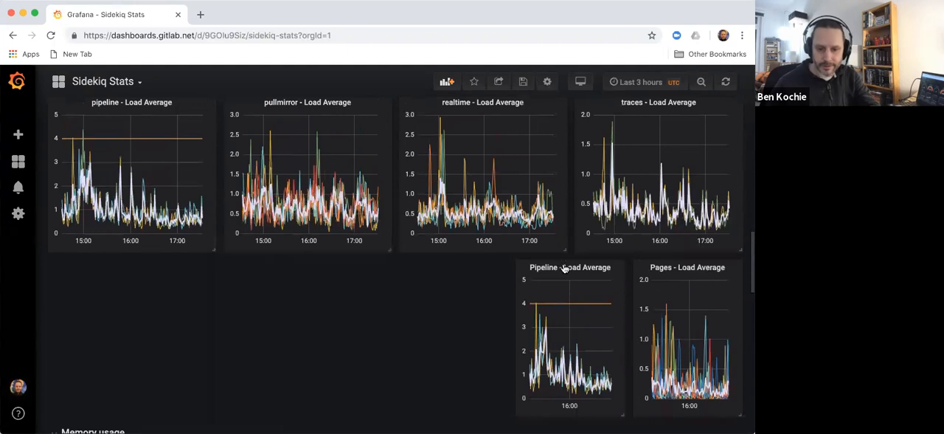
{"action": "left_click", "coordinate": [588, 361]}
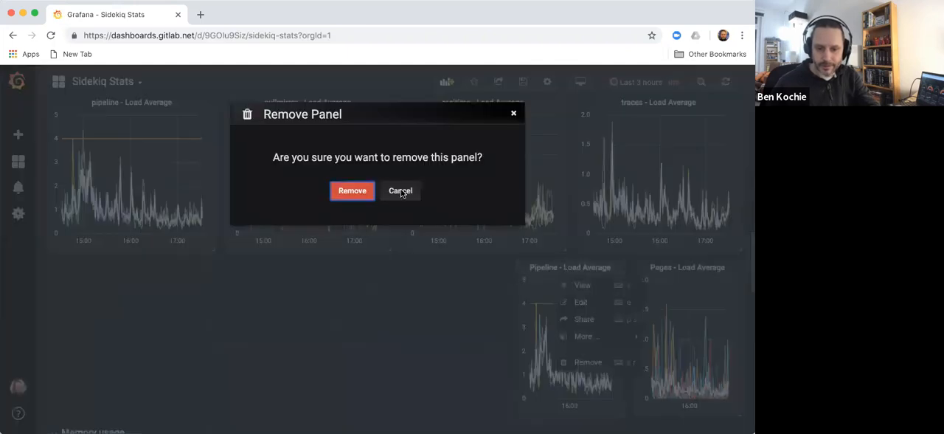
{"action": "left_click", "coordinate": [400, 190]}
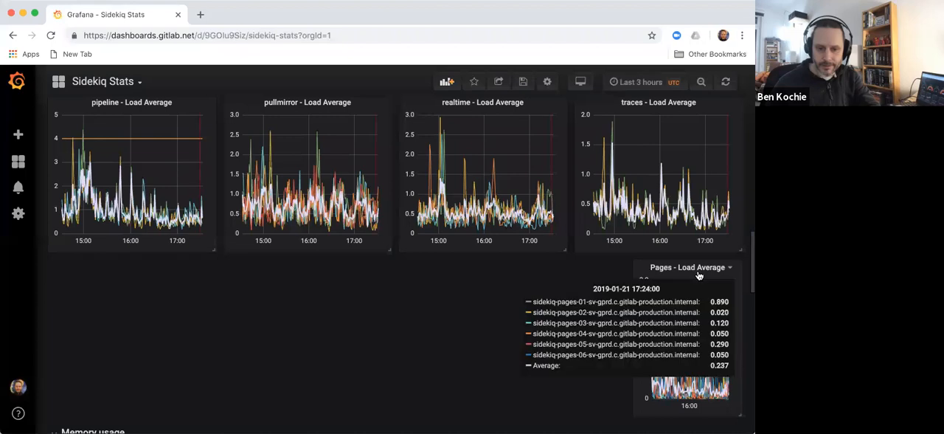
{"action": "left_click", "coordinate": [703, 362]}
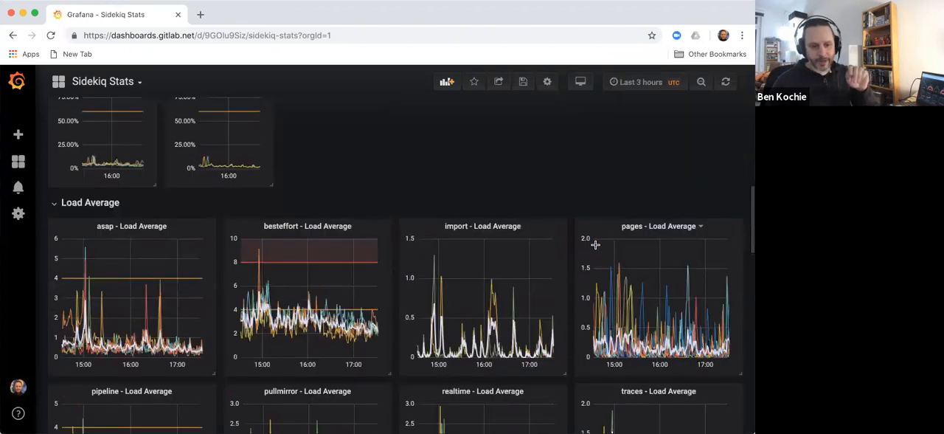
- Open the asap Load Average panel, back out, and cancel an accidental removal of it
{"action": "scroll", "scroll_direction": "down", "scroll_amount": 3}
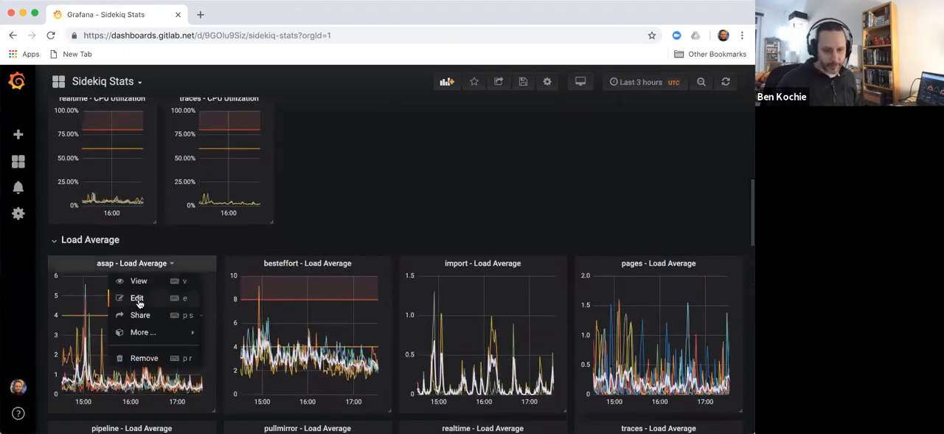
{"action": "left_click", "coordinate": [137, 298]}
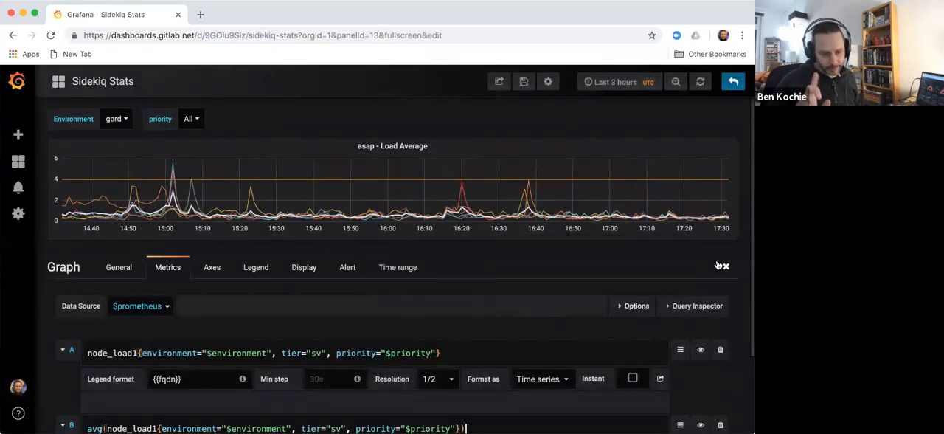
{"action": "left_click", "coordinate": [725, 266]}
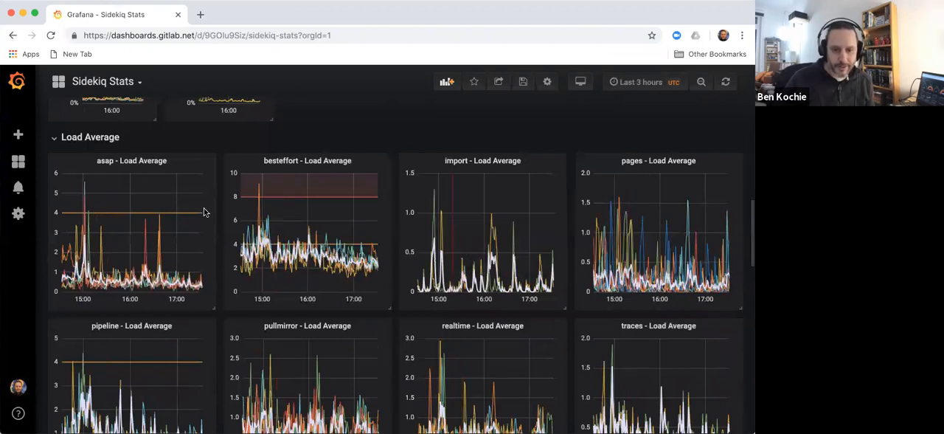
{"action": "mouse_move", "coordinate": [205, 208]}
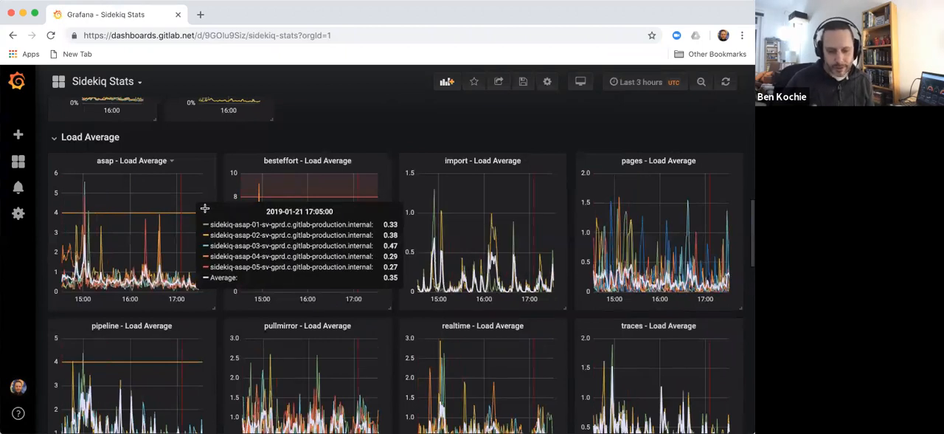
{"action": "mouse_move", "coordinate": [123, 159]}
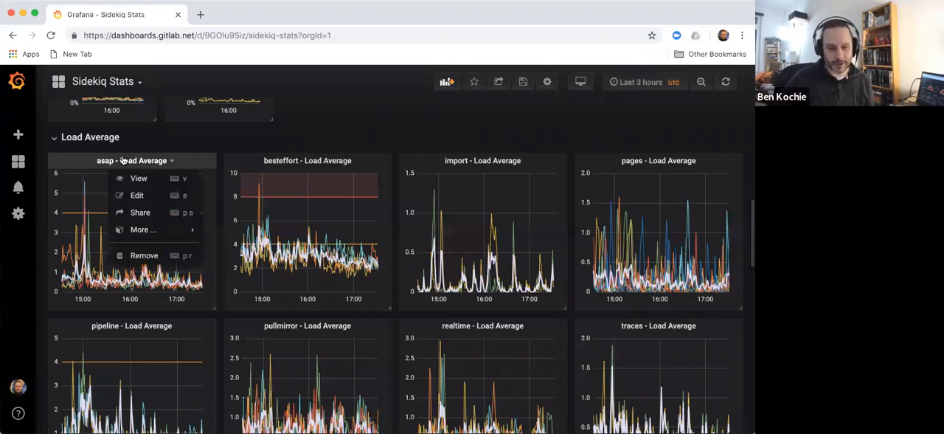
{"action": "mouse_move", "coordinate": [145, 255]}
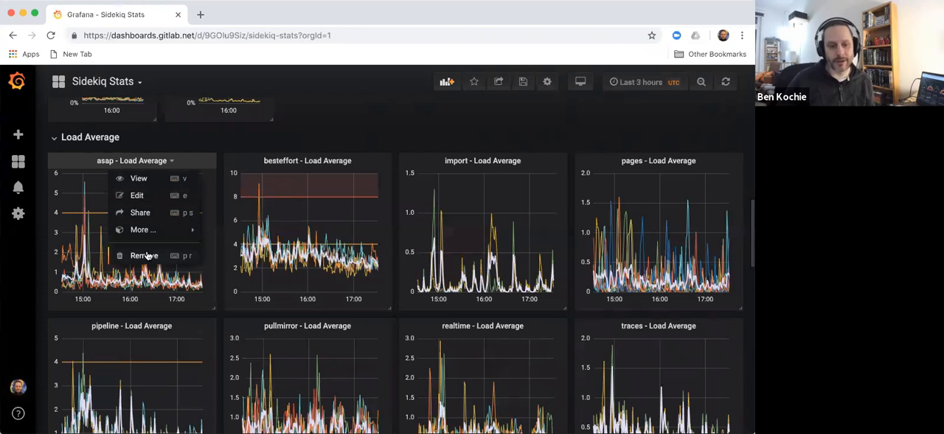
{"action": "left_click", "coordinate": [144, 256]}
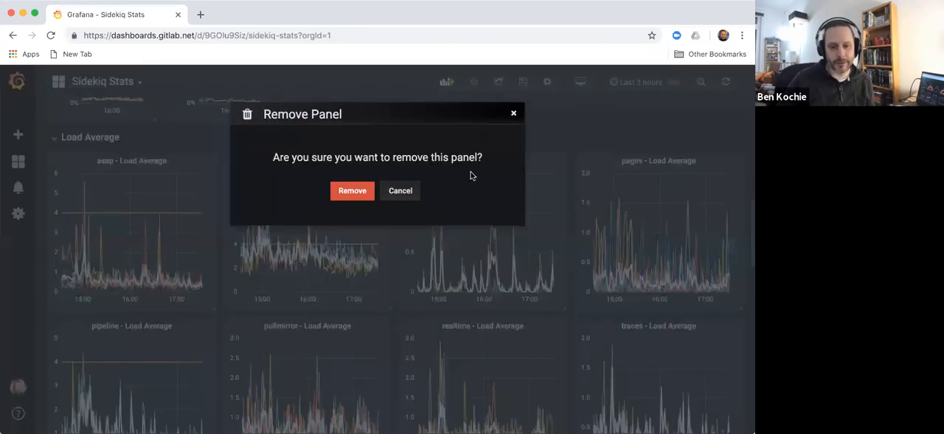
{"action": "left_click", "coordinate": [400, 190]}
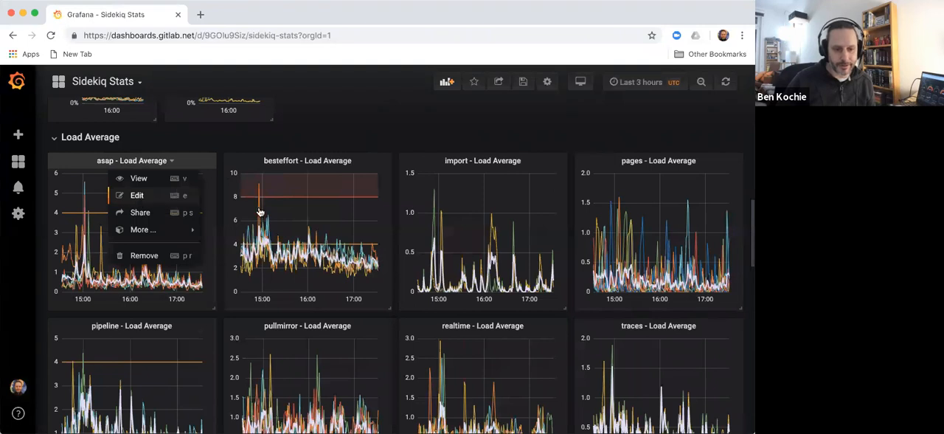
- Set the asap Load Average panel's repeat minimum width to 4 and return to the dashboard
{"action": "left_click", "coordinate": [136, 195]}
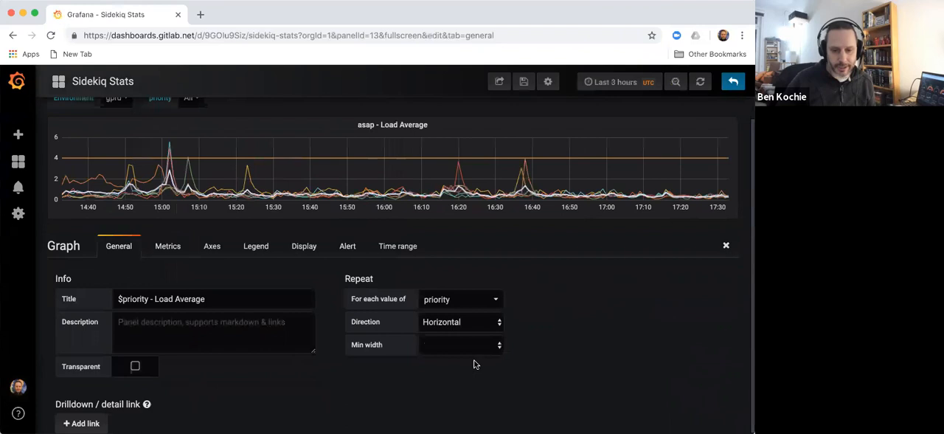
{"action": "left_click", "coordinate": [460, 345]}
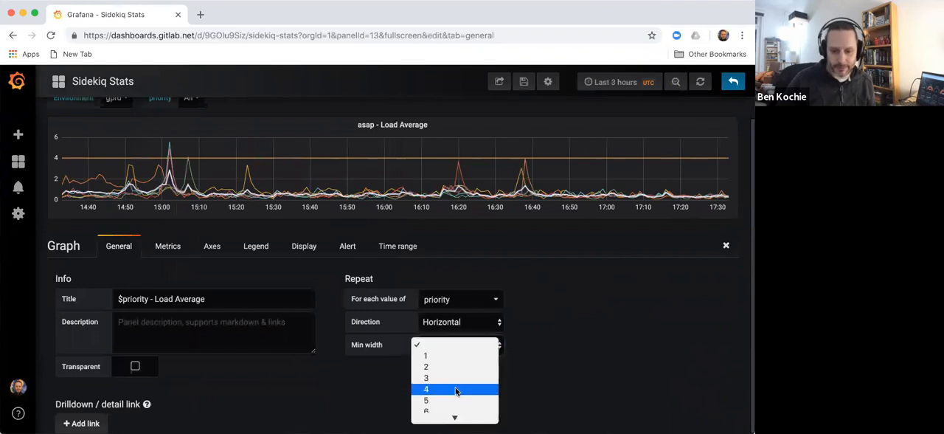
{"action": "left_click", "coordinate": [425, 389]}
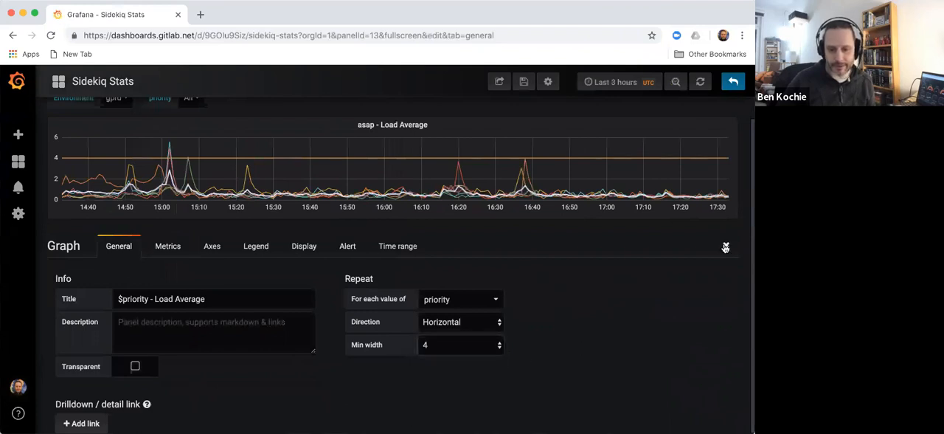
{"action": "left_click", "coordinate": [726, 246]}
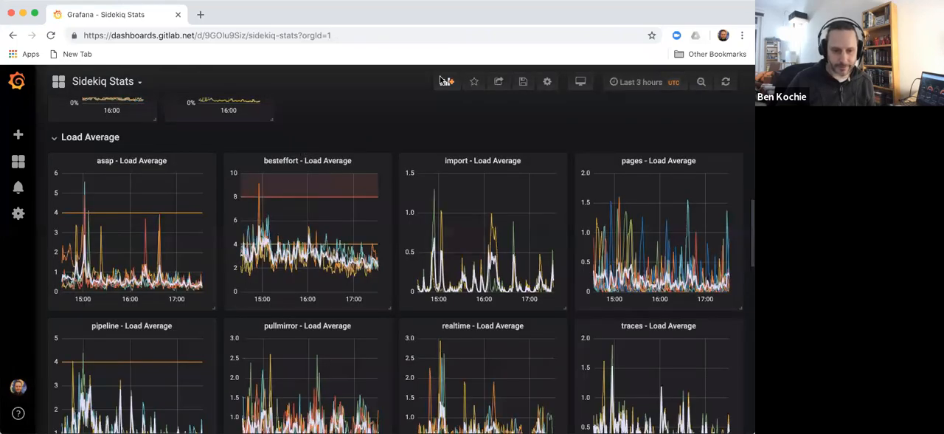
{"action": "mouse_move", "coordinate": [523, 81]}
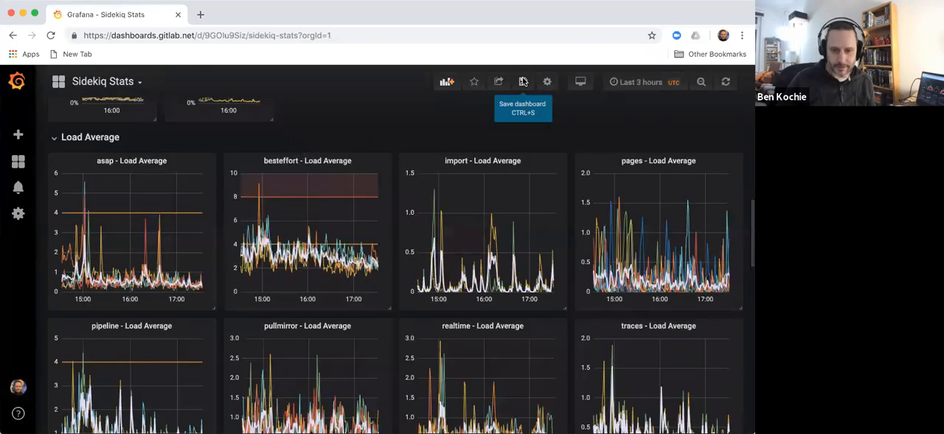
- Save the dashboard and check the Load Average row now lays out six graphs per row
{"action": "left_click", "coordinate": [522, 81]}
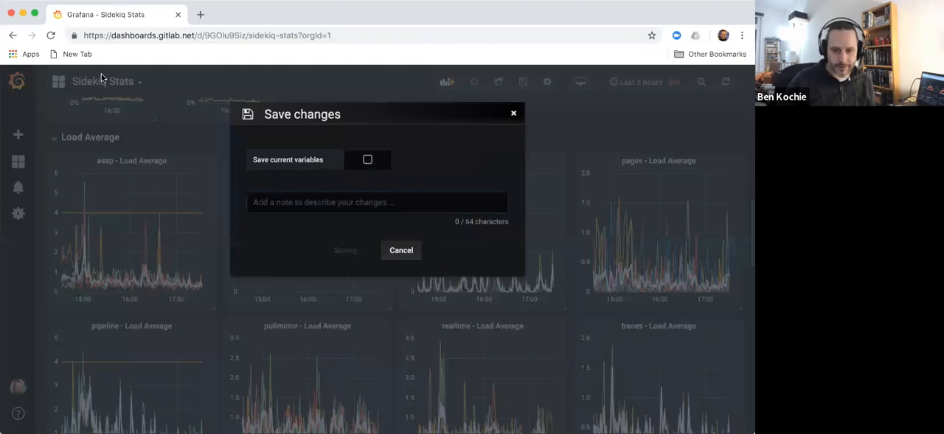
{"action": "left_click", "coordinate": [345, 249]}
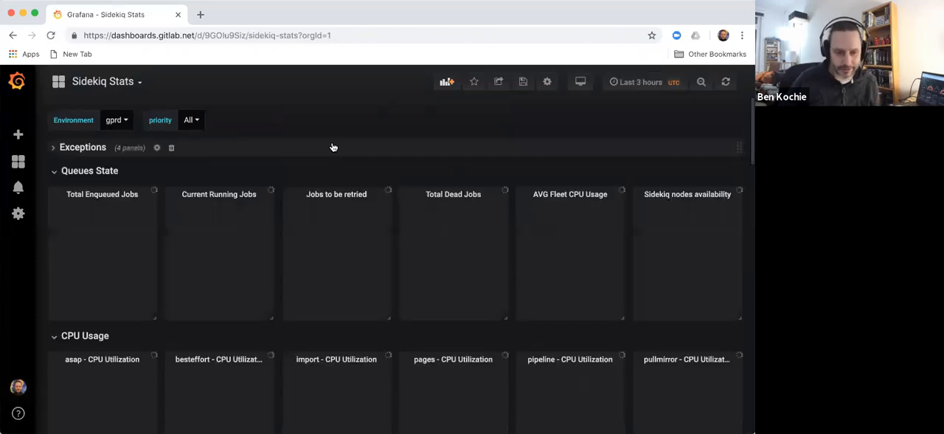
{"action": "scroll", "scroll_direction": "down", "scroll_amount": 3}
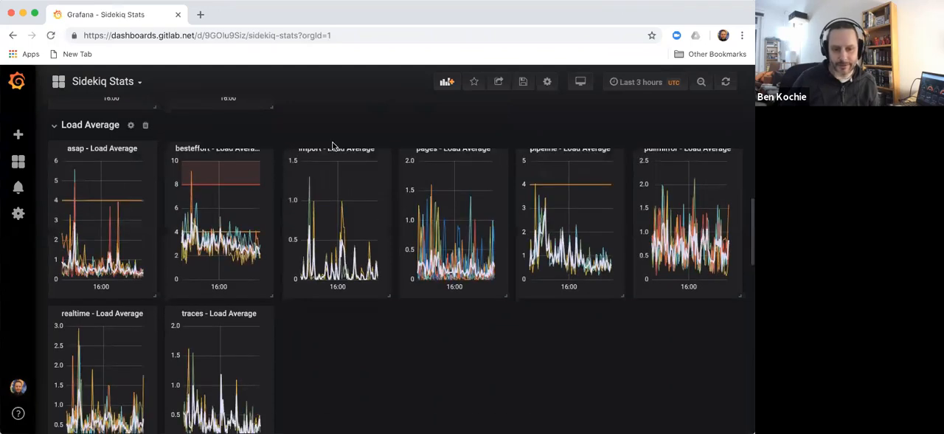
{"action": "scroll", "scroll_direction": "down", "scroll_amount": 3}
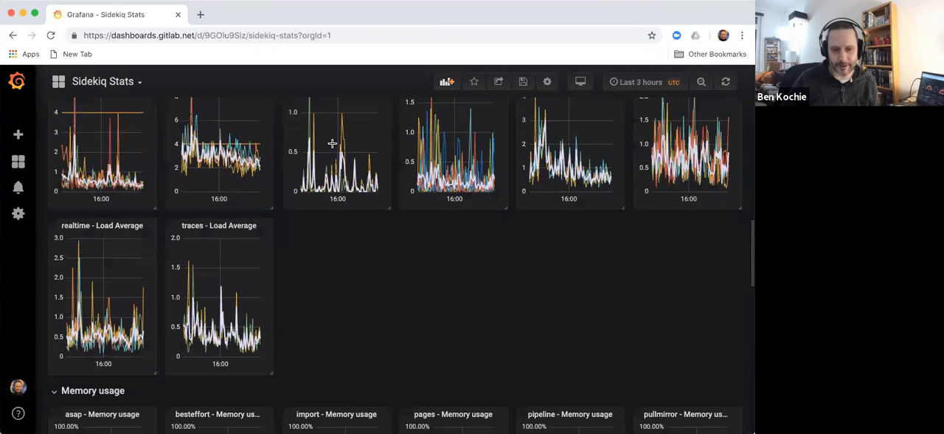
{"action": "scroll", "scroll_direction": "up", "scroll_amount": 3}
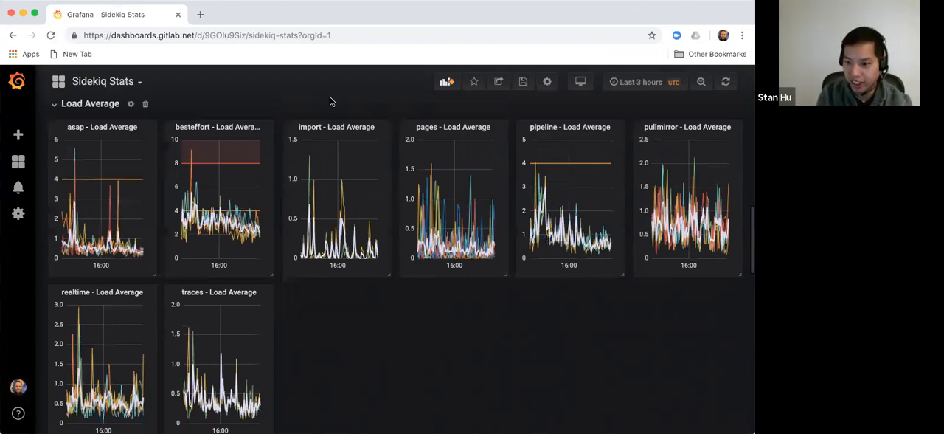
{"action": "mouse_move", "coordinate": [192, 208]}
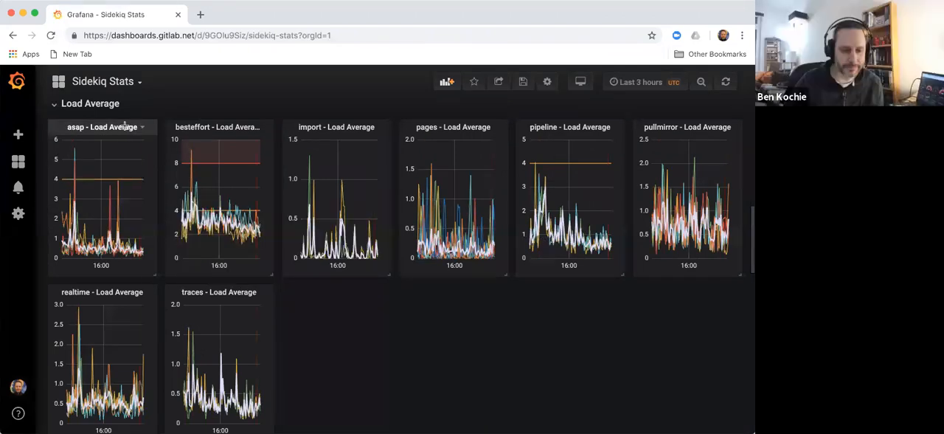
{"action": "mouse_move", "coordinate": [151, 277]}
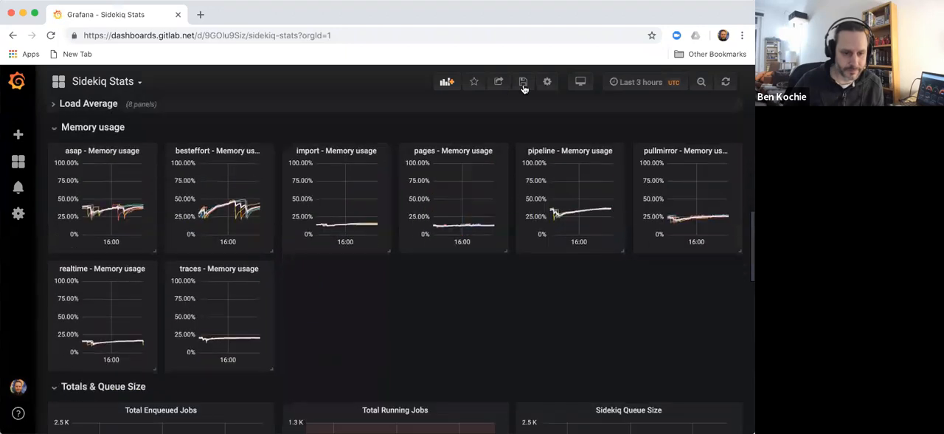
- Save the dashboard twice while reviewing the per-priority CPU Utilization and Memory usage panels
{"action": "left_click", "coordinate": [522, 81]}
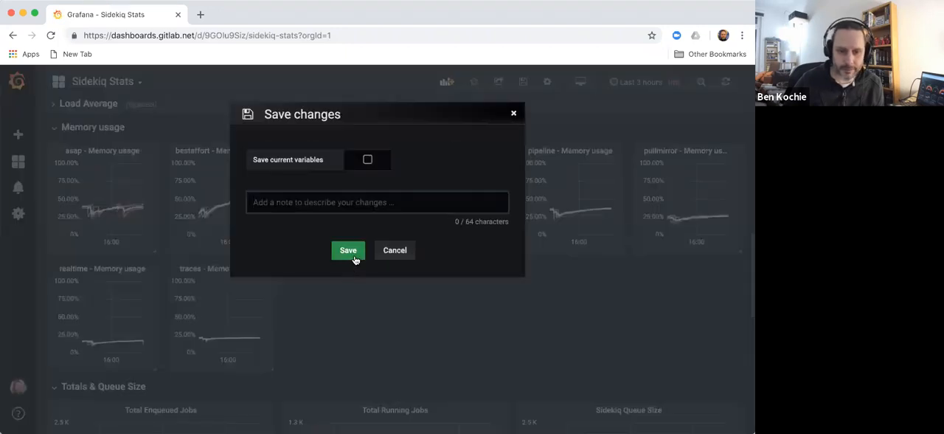
{"action": "left_click", "coordinate": [348, 249]}
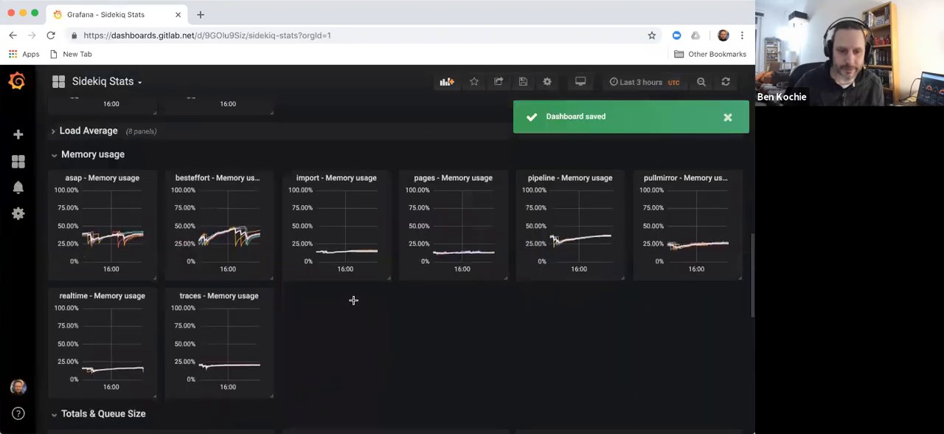
{"action": "scroll", "scroll_direction": "up", "scroll_amount": 3}
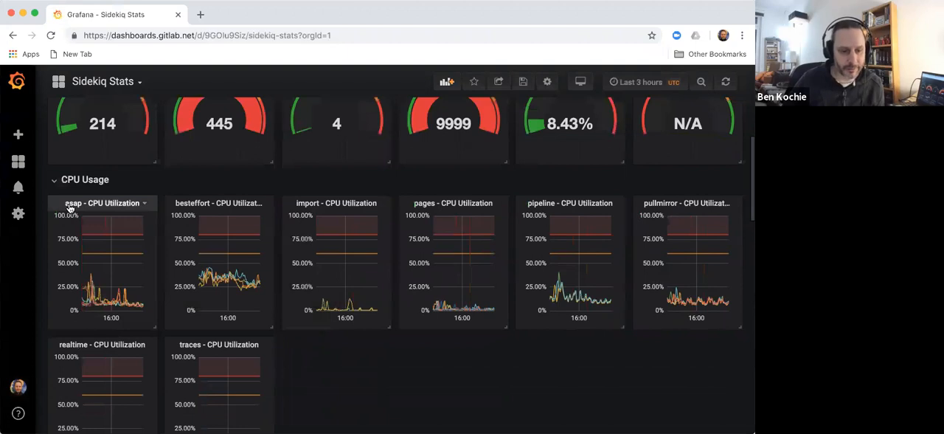
{"action": "scroll", "scroll_direction": "down", "scroll_amount": 3}
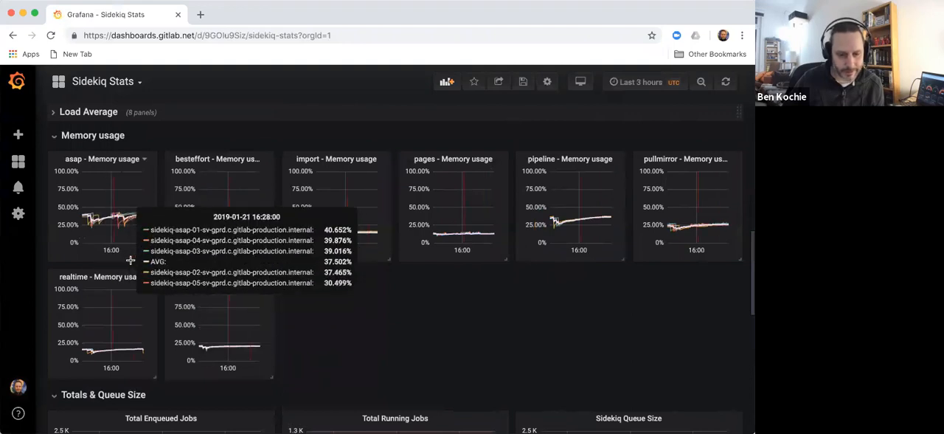
{"action": "mouse_move", "coordinate": [411, 325]}
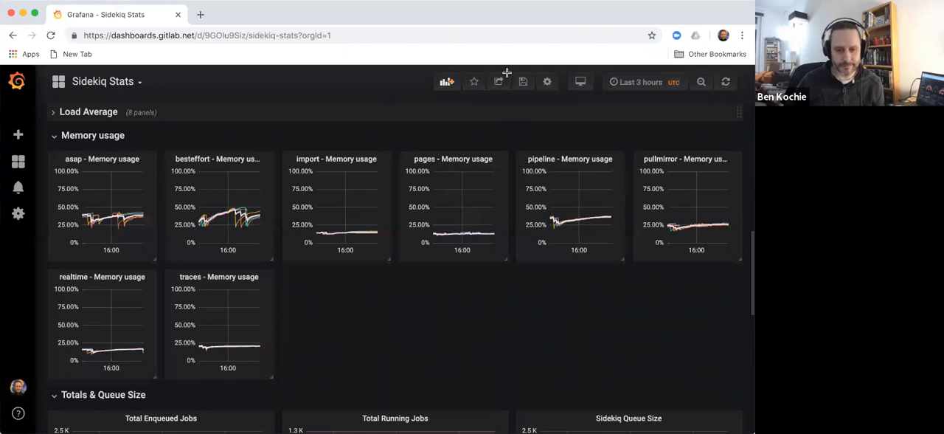
{"action": "left_click", "coordinate": [522, 82]}
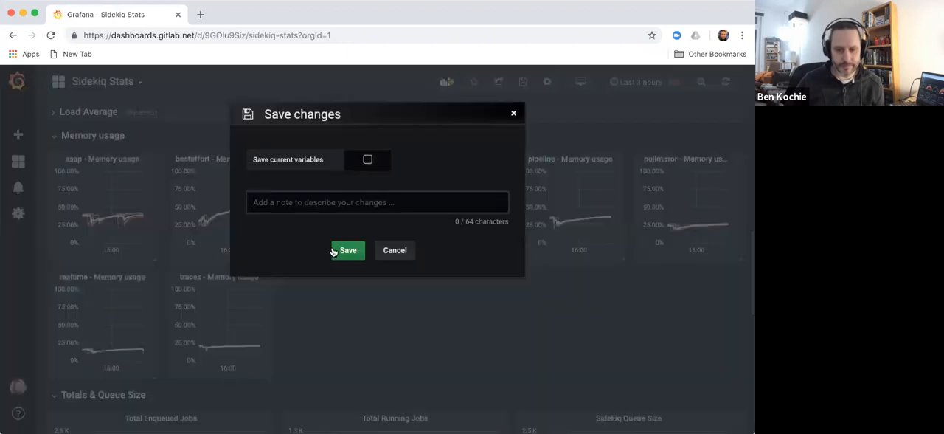
{"action": "left_click", "coordinate": [346, 251]}
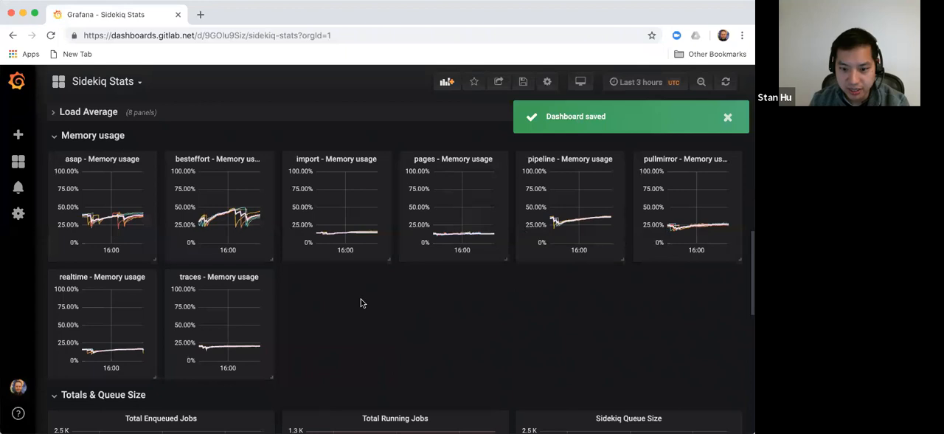
{"action": "scroll", "scroll_direction": "up", "scroll_amount": 3}
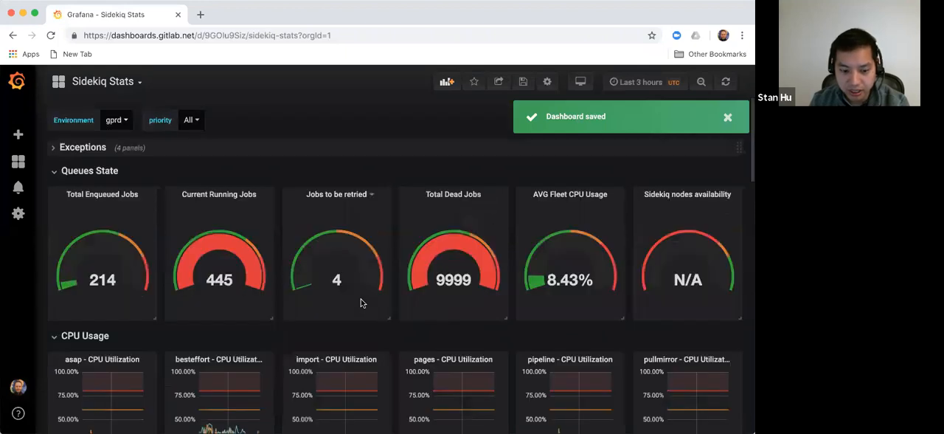
{"action": "mouse_move", "coordinate": [523, 81]}
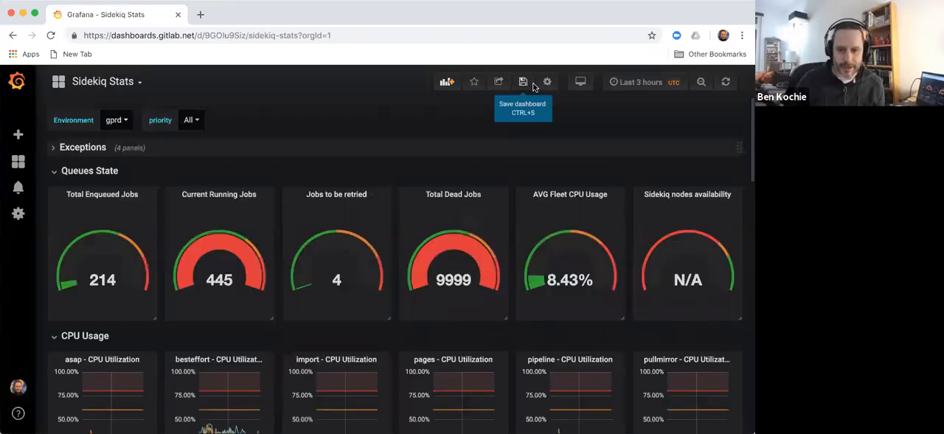
- In Dashboard Settings > Variables, set the priority variable's Hide option to Variable and return
{"action": "left_click", "coordinate": [546, 81]}
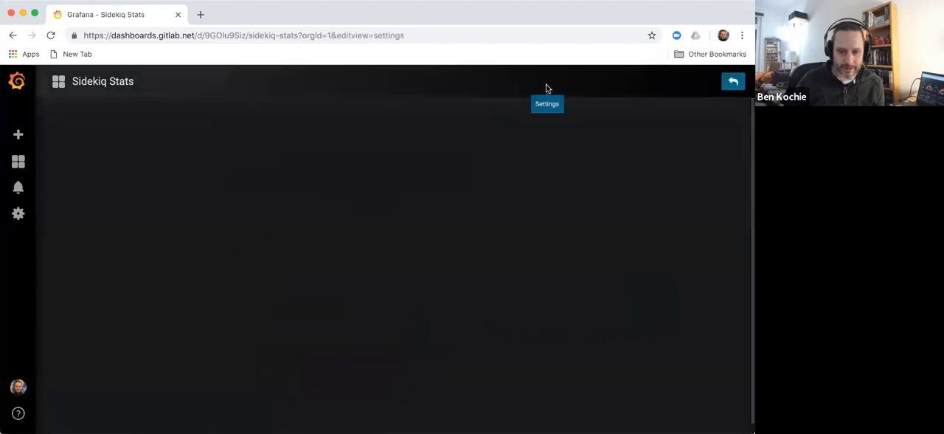
{"action": "left_click", "coordinate": [546, 103]}
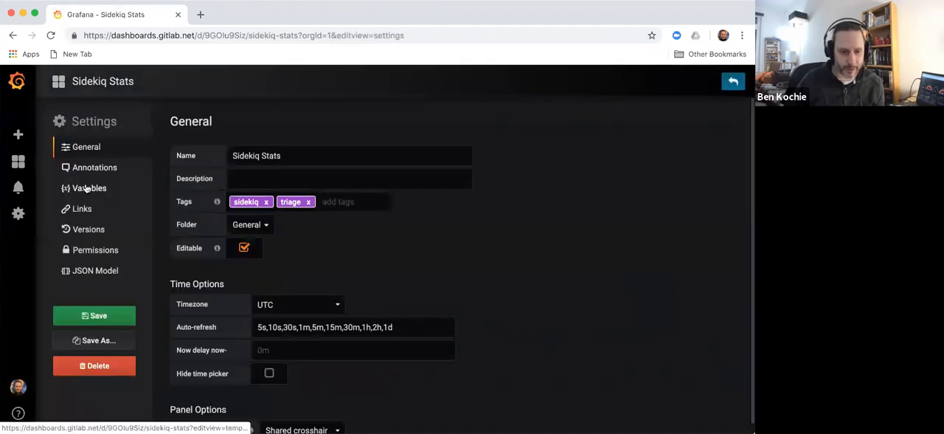
{"action": "left_click", "coordinate": [88, 187]}
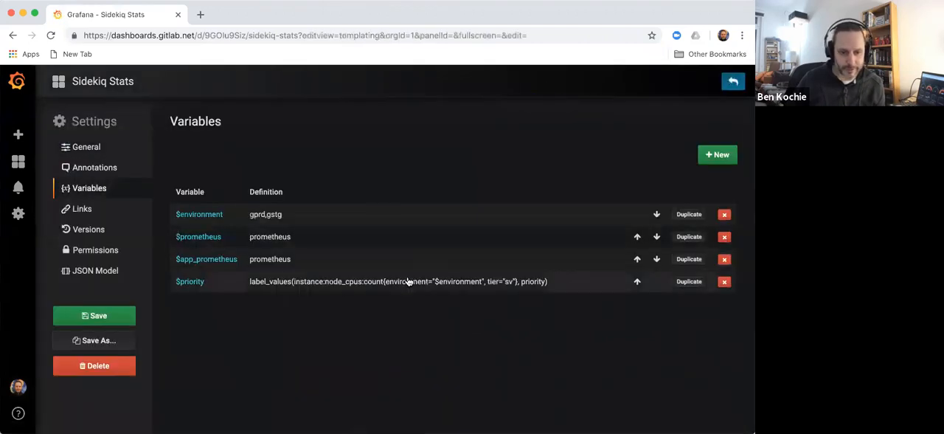
{"action": "left_click", "coordinate": [189, 281]}
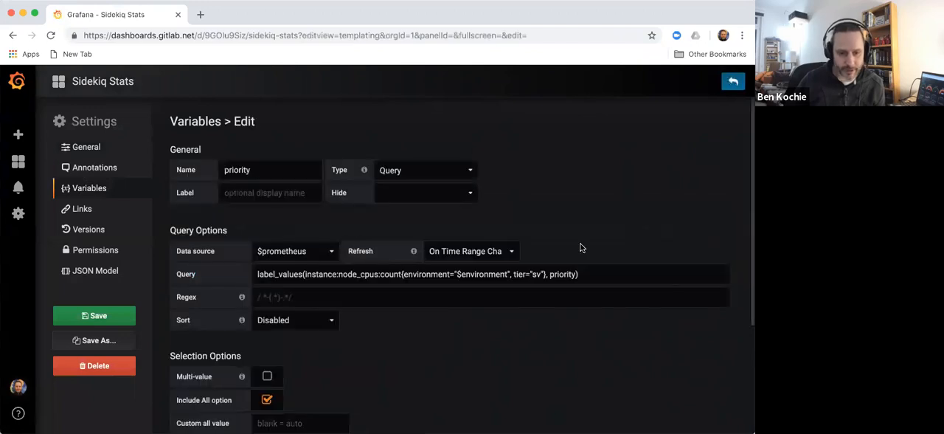
{"action": "mouse_move", "coordinate": [454, 195]}
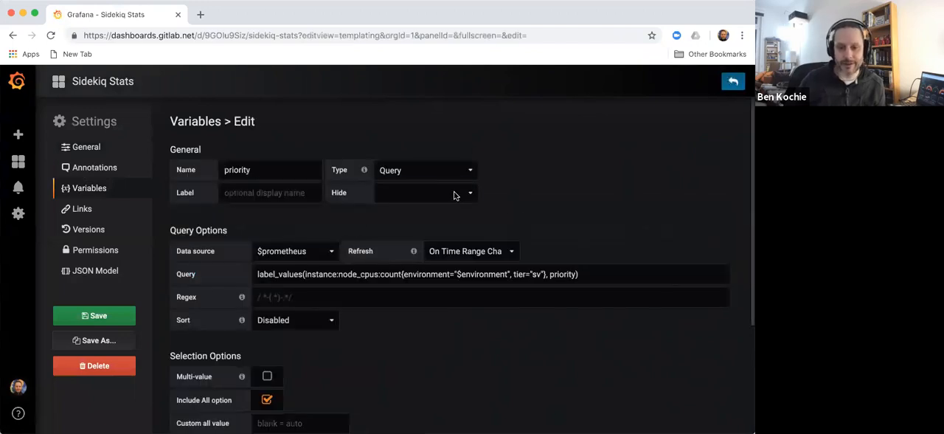
{"action": "left_click", "coordinate": [425, 192]}
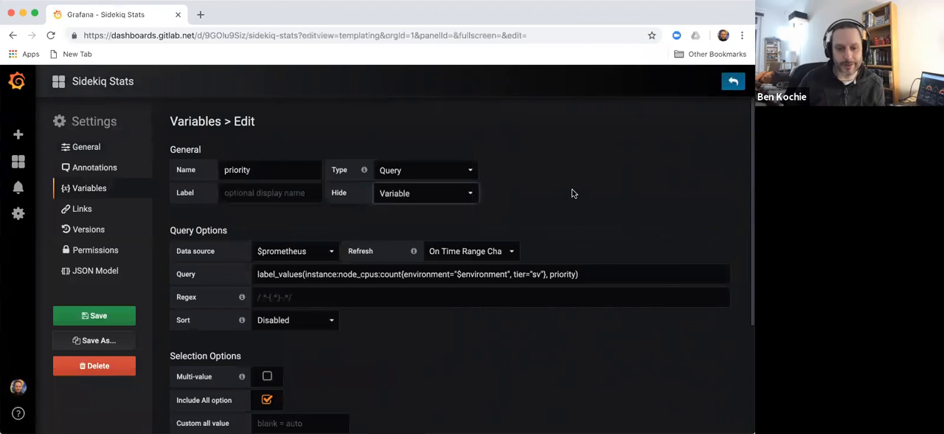
{"action": "mouse_move", "coordinate": [538, 124]}
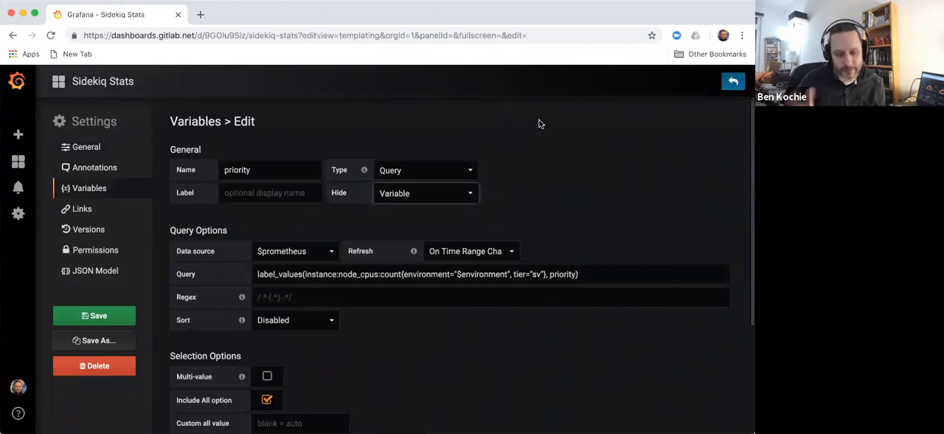
{"action": "scroll", "scroll_direction": "down", "scroll_amount": 3}
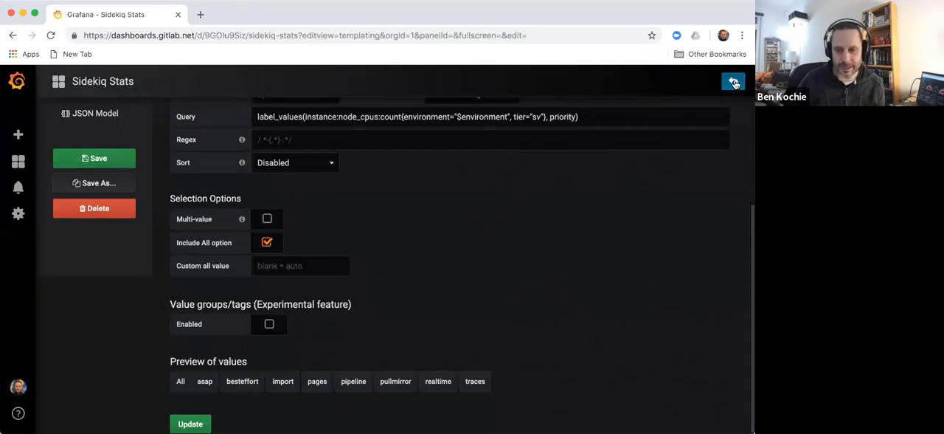
{"action": "left_click", "coordinate": [733, 82]}
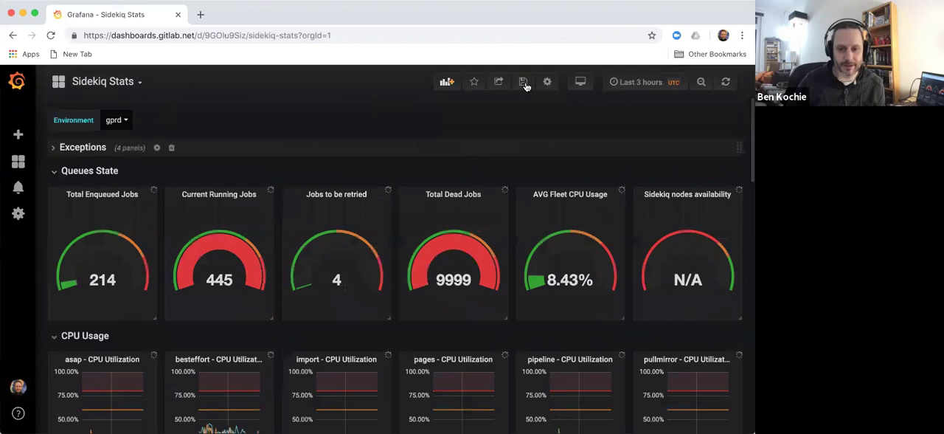
- Save the dashboard with the hidden priority variable and toggle the Exceptions row
{"action": "left_click", "coordinate": [522, 81]}
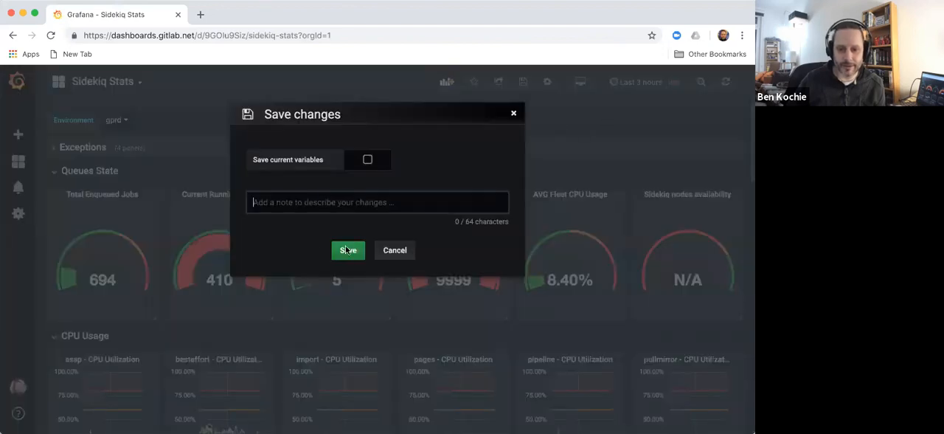
{"action": "left_click", "coordinate": [348, 249]}
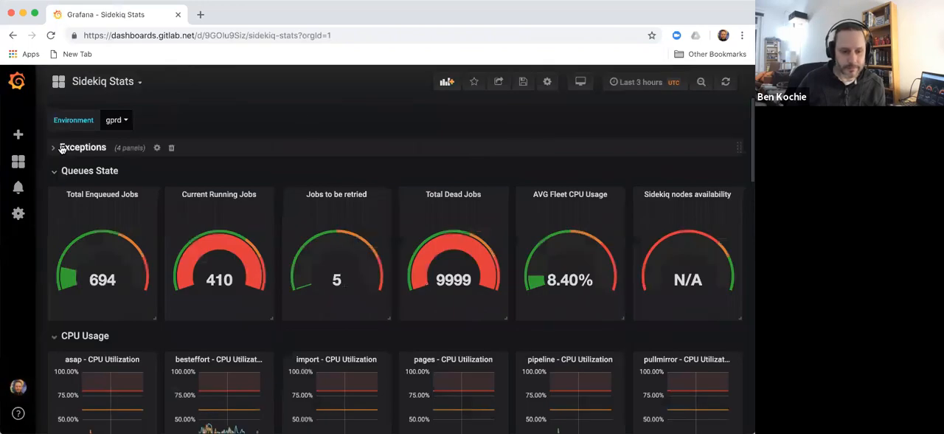
{"action": "left_click", "coordinate": [53, 148]}
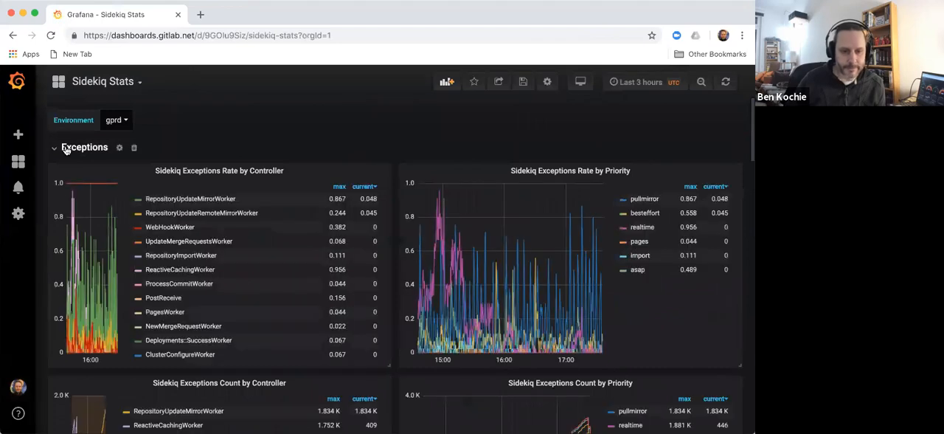
{"action": "left_click", "coordinate": [53, 147]}
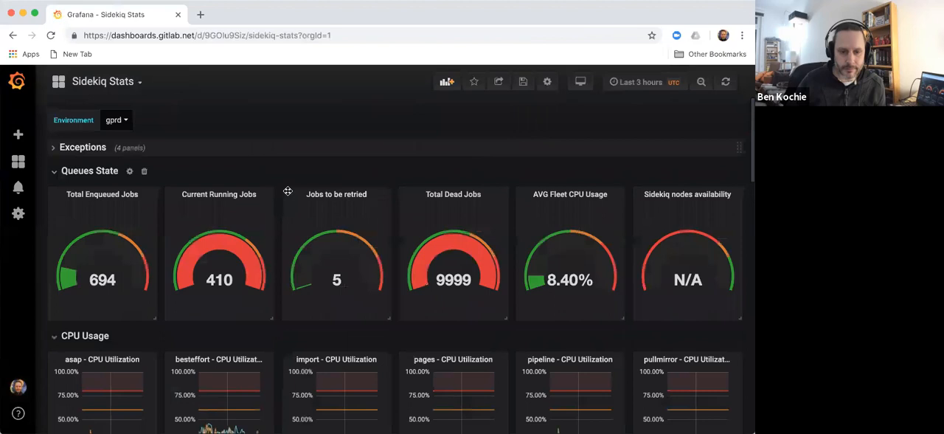
- Scroll through the per-priority CPU Utilization panels to verify the final layout
{"action": "scroll", "scroll_direction": "down", "scroll_amount": 3}
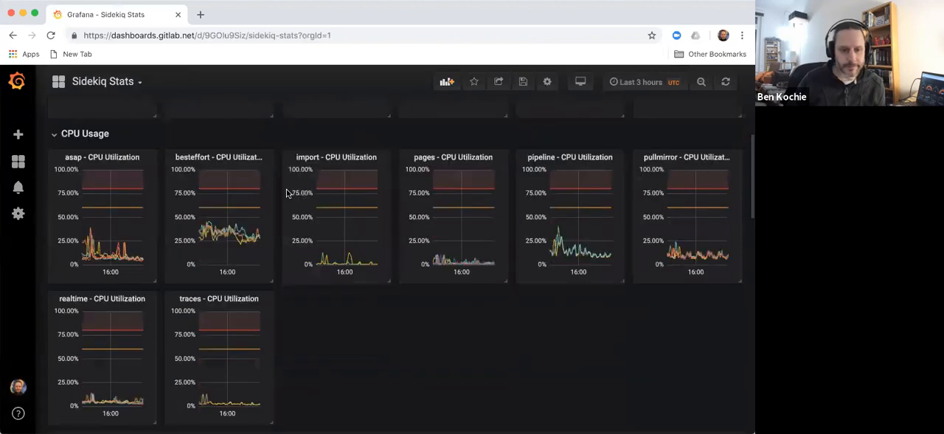
{"action": "scroll", "scroll_direction": "down", "scroll_amount": 3}
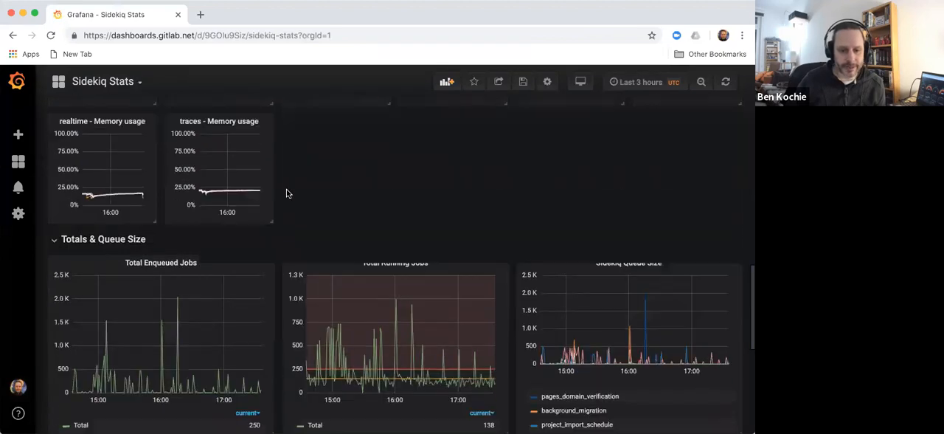
{"action": "scroll", "scroll_direction": "down", "scroll_amount": 3}
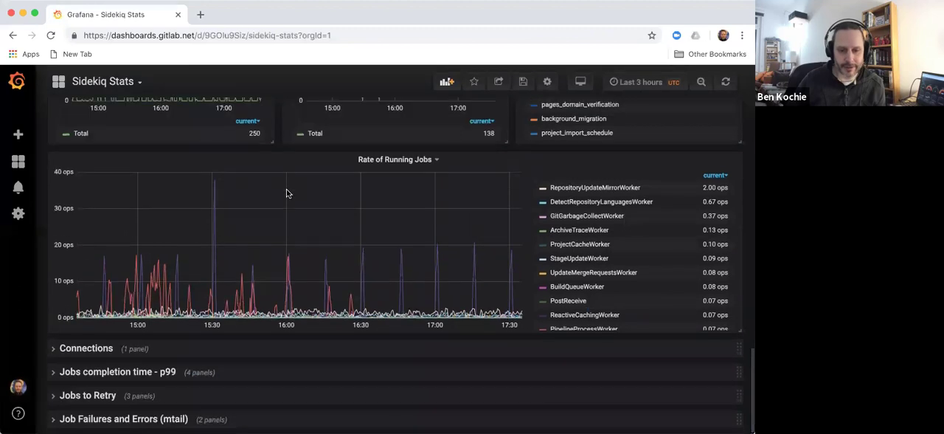
{"action": "scroll", "scroll_direction": "up", "scroll_amount": 3}
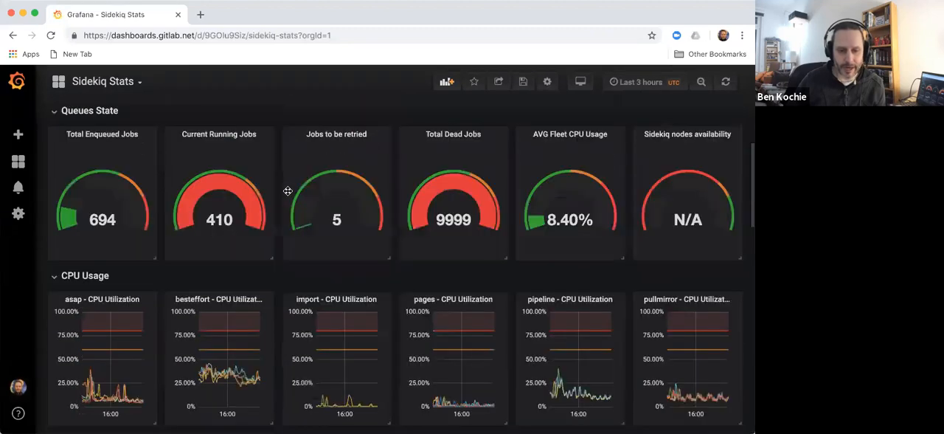
{"action": "scroll", "scroll_direction": "down", "scroll_amount": 3}
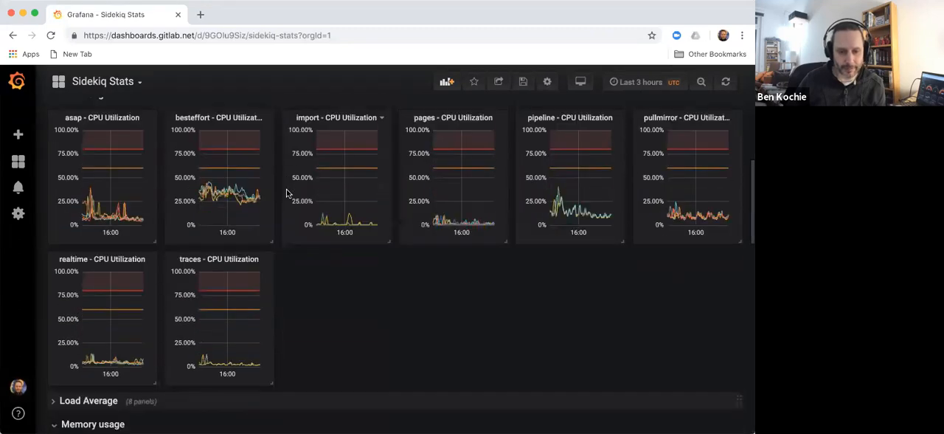